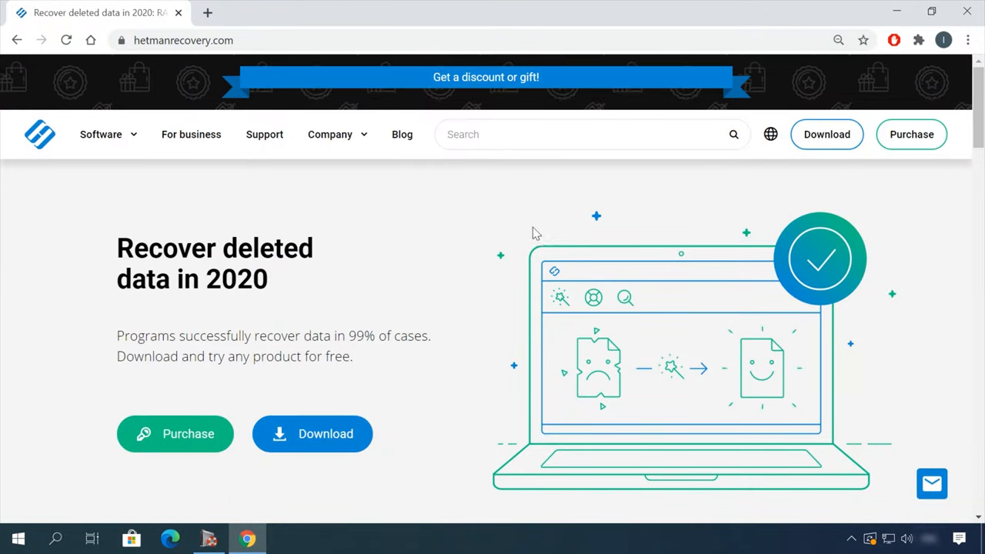
Step: Browse the Hetman Partition Recovery download page, then read the article on safely deleting files
scroll(down, 3)
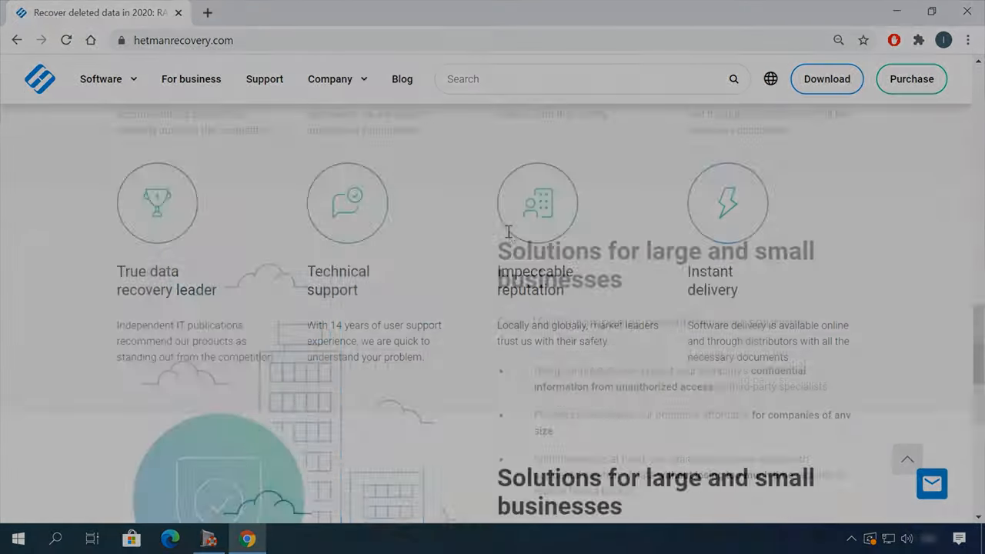
click(101, 79)
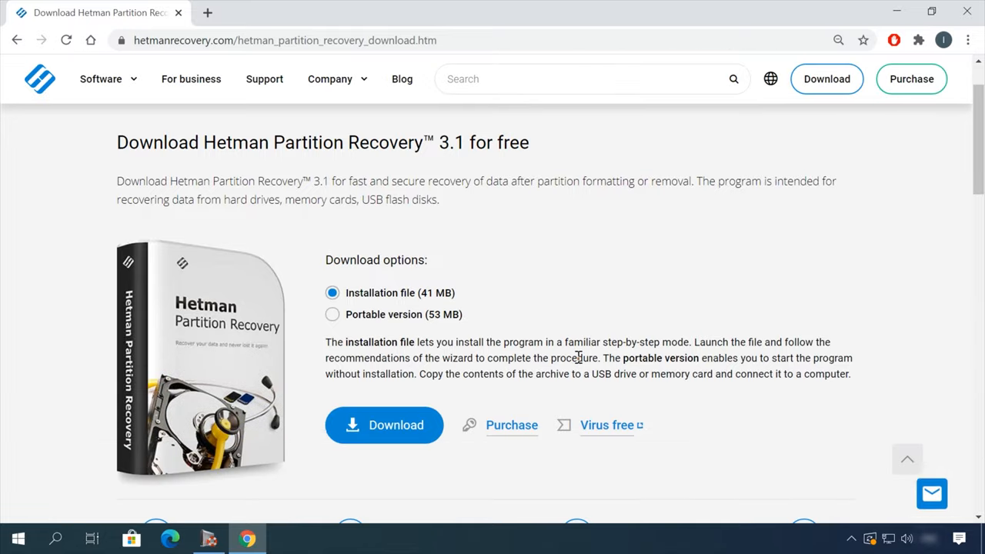
click(383, 425)
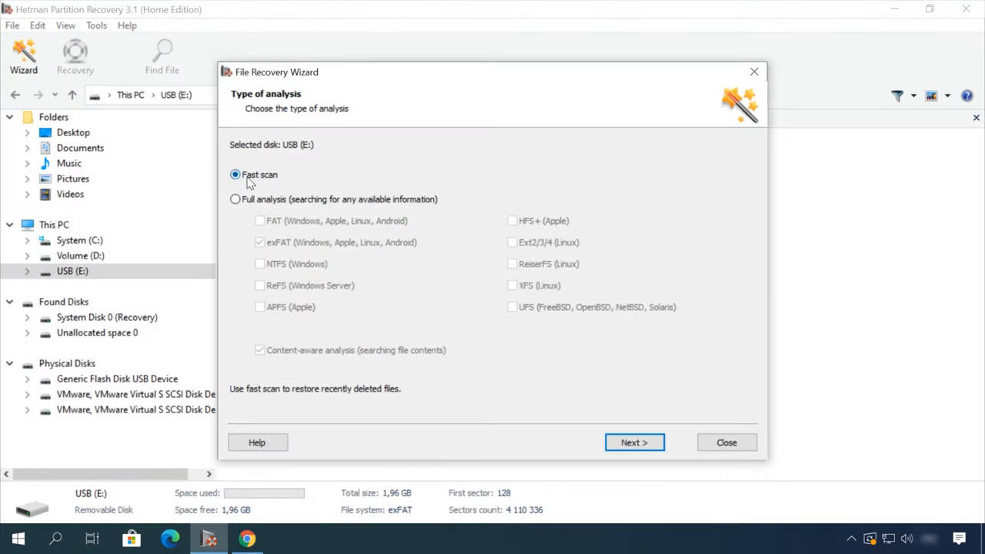
click(634, 442)
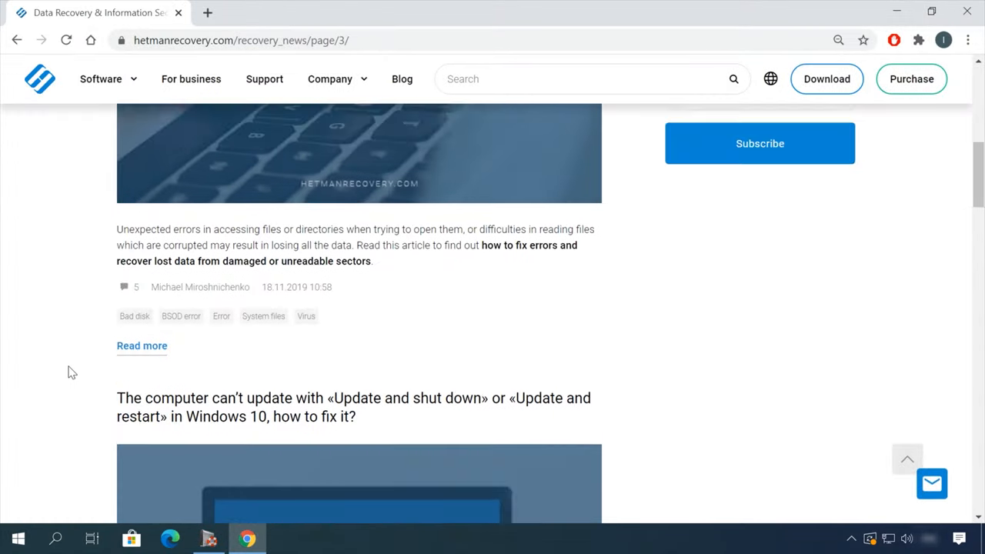
click(142, 345)
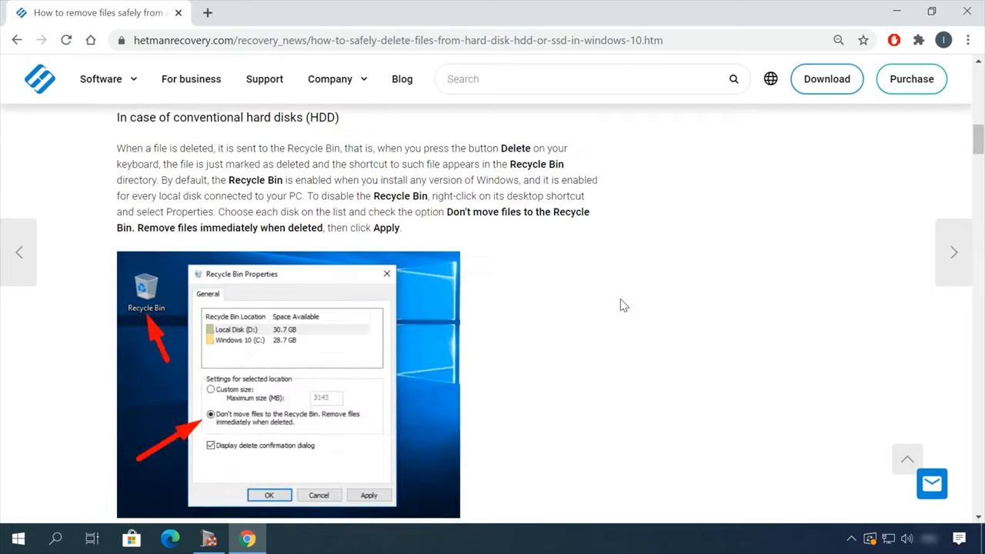
scroll(down, 3)
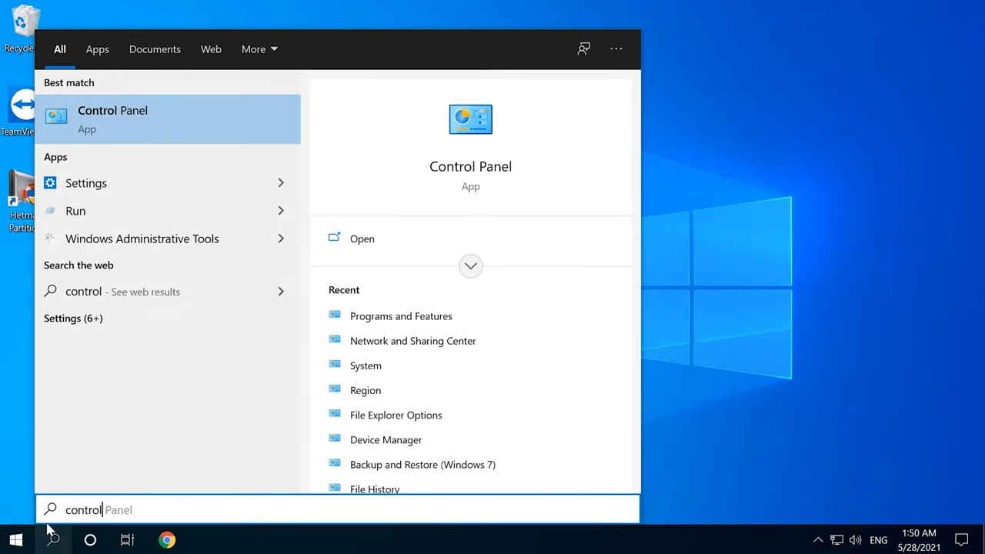
Step: Enable 'Allow remote connections to this computer' on the System Properties Remote tab
click(112, 119)
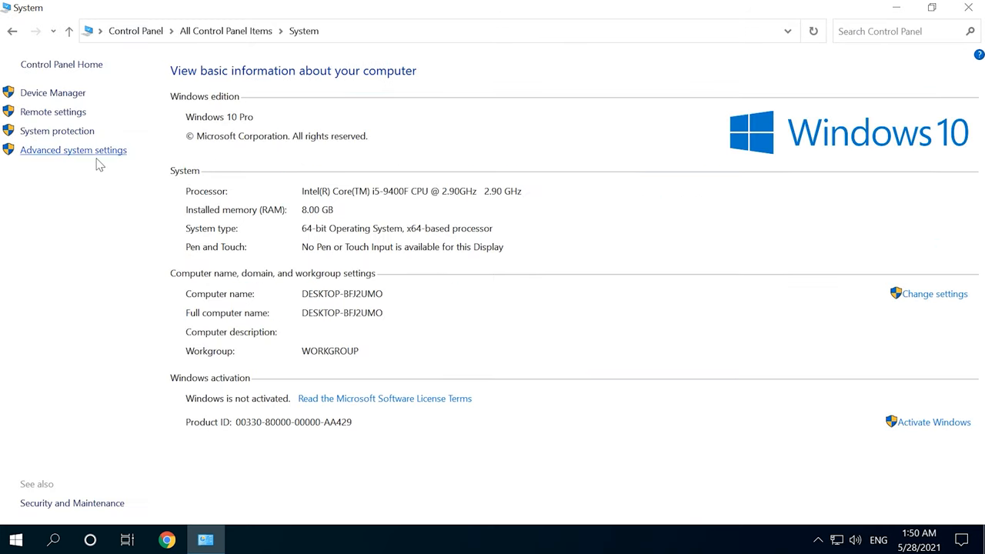
click(73, 149)
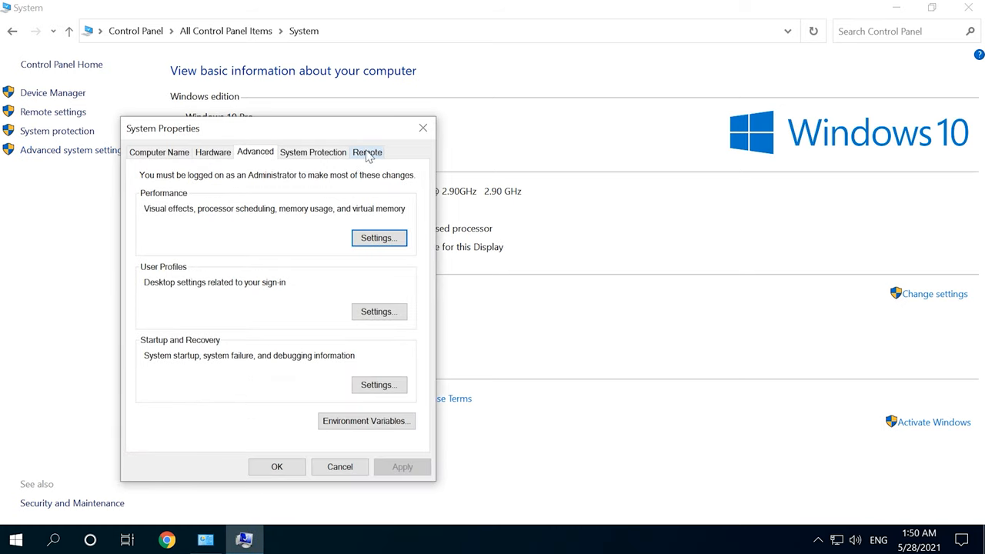
click(367, 152)
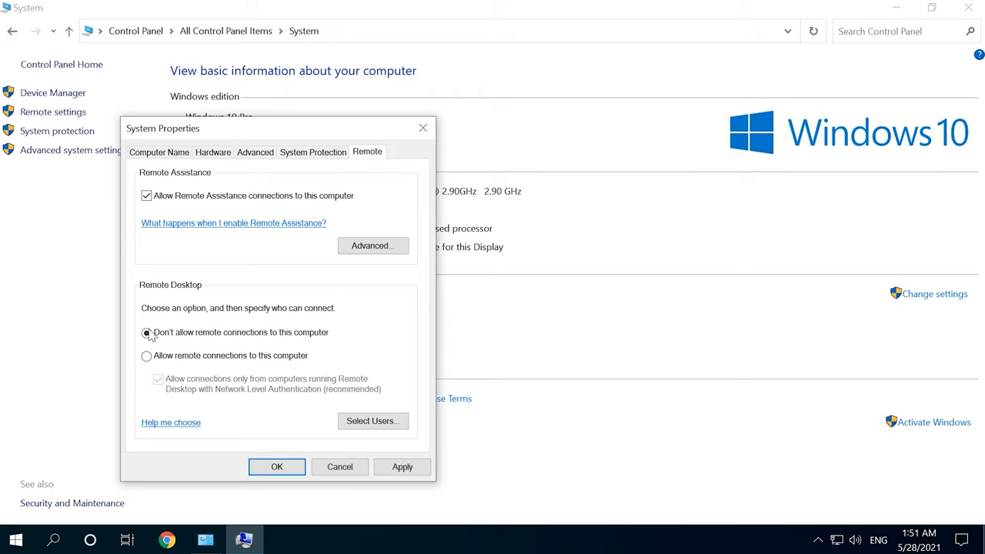
click(147, 354)
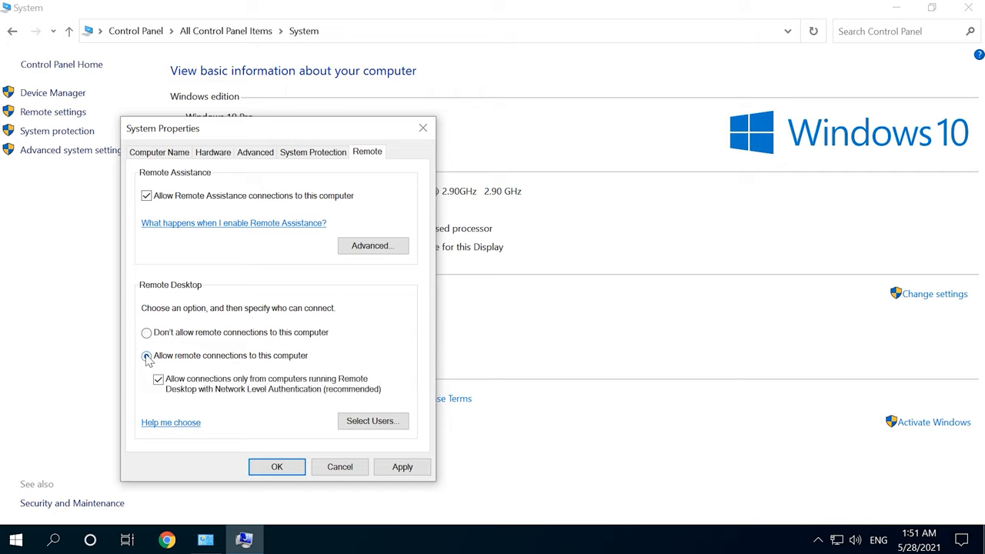
click(402, 467)
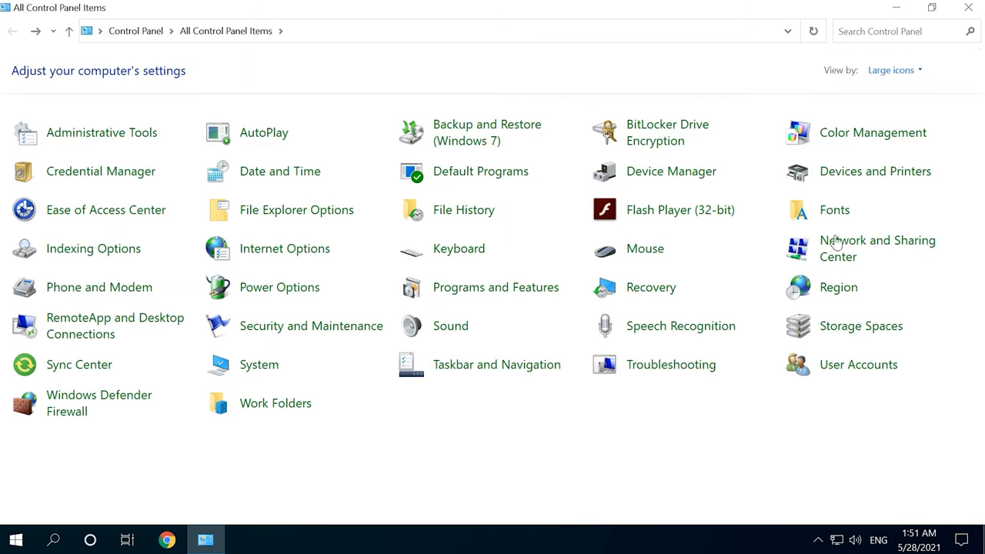
Step: View the Ethernet0 connection details to read IPv4 address 192.168.1.107
click(877, 248)
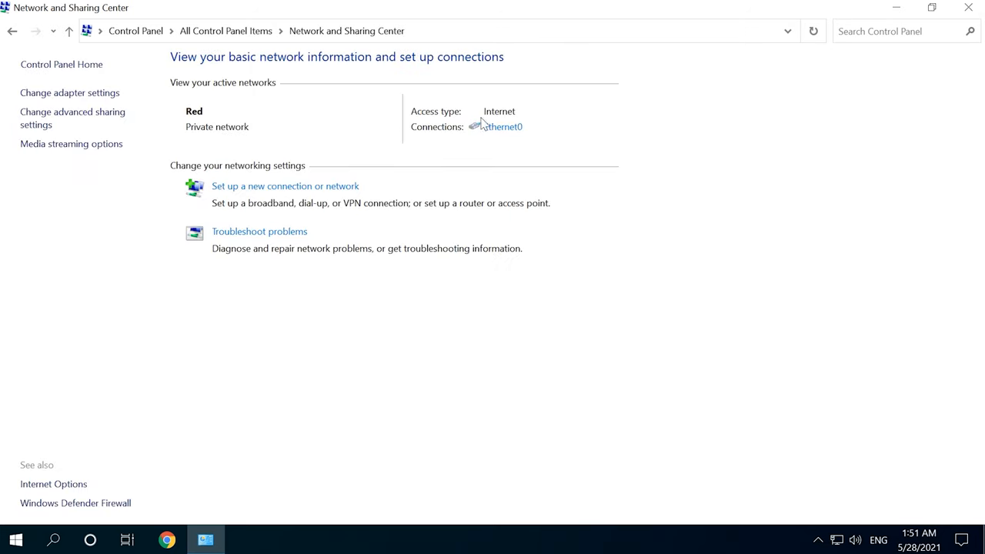
click(500, 126)
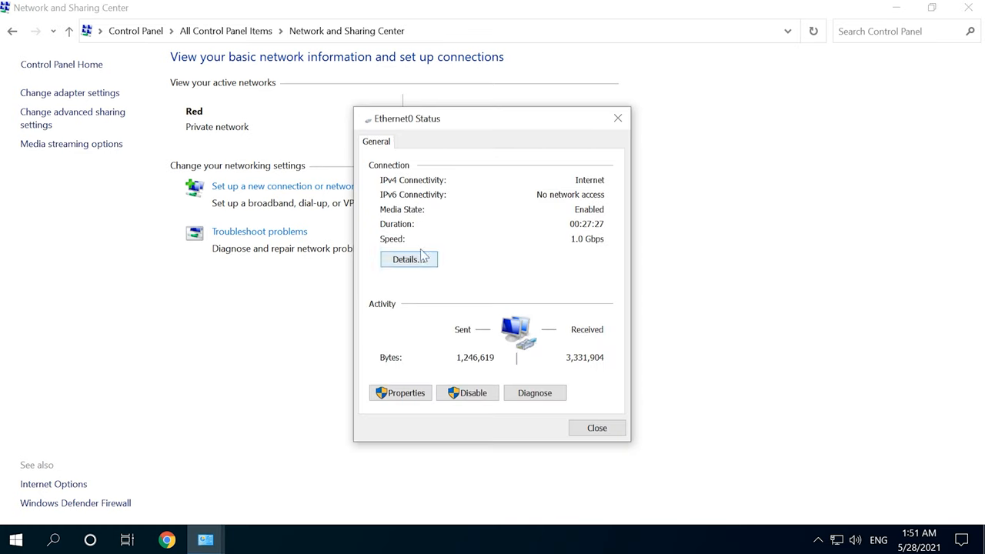
click(408, 258)
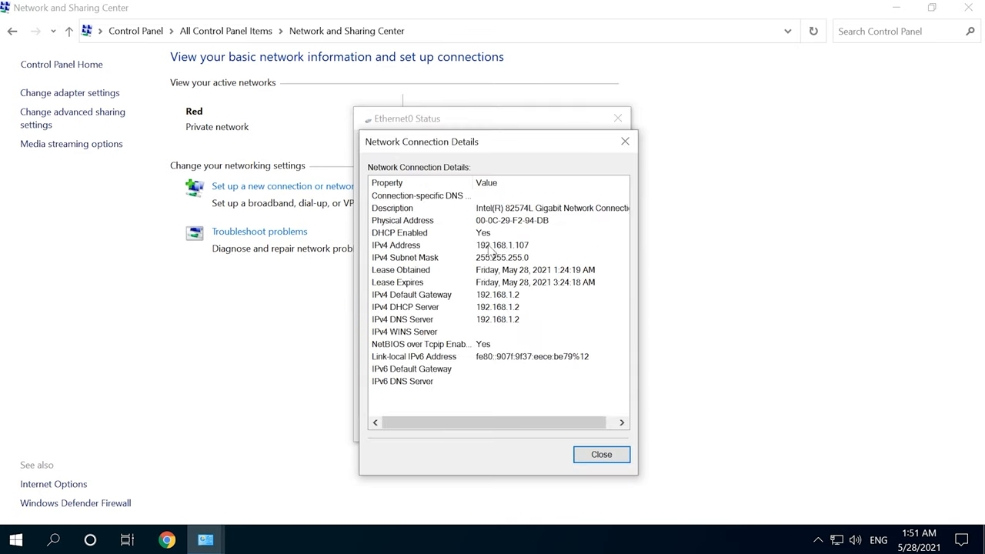
click(500, 245)
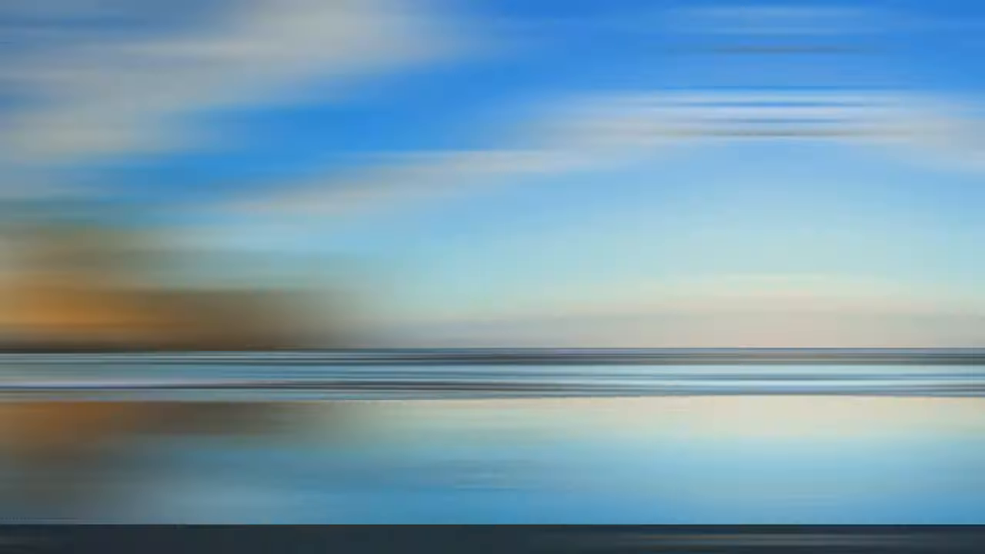
Step: Launch Remote Desktop Connection from the Start menu's app list
click(17, 539)
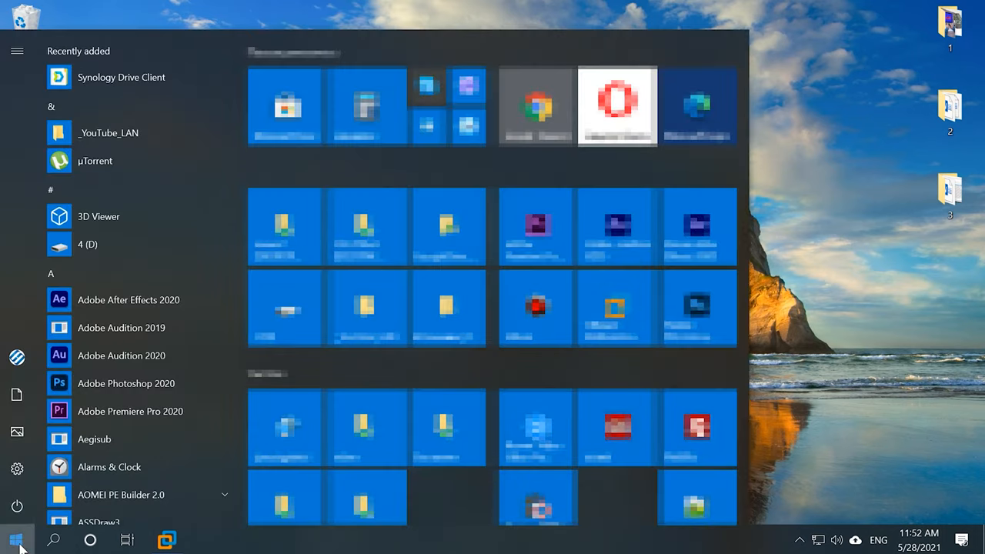
scroll(down, 3)
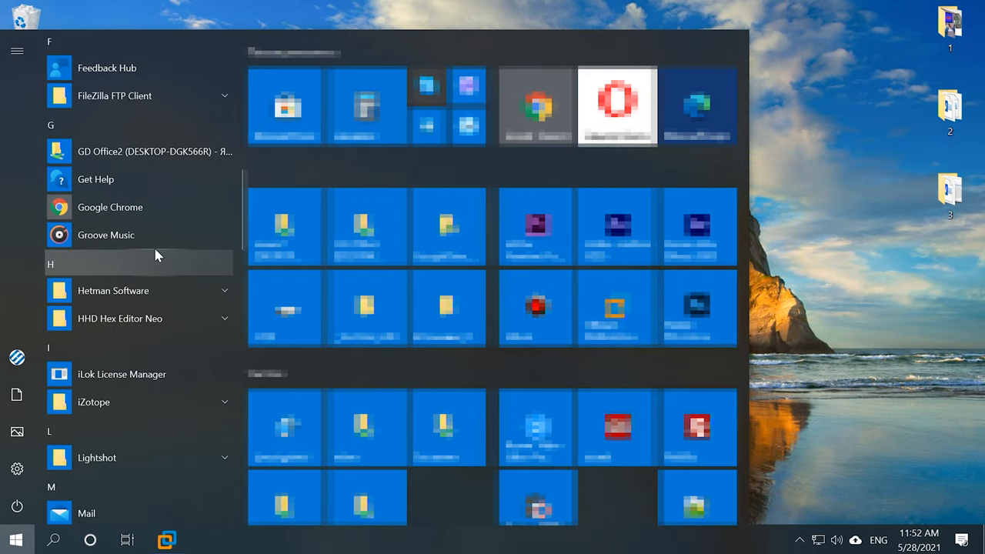
scroll(down, 3)
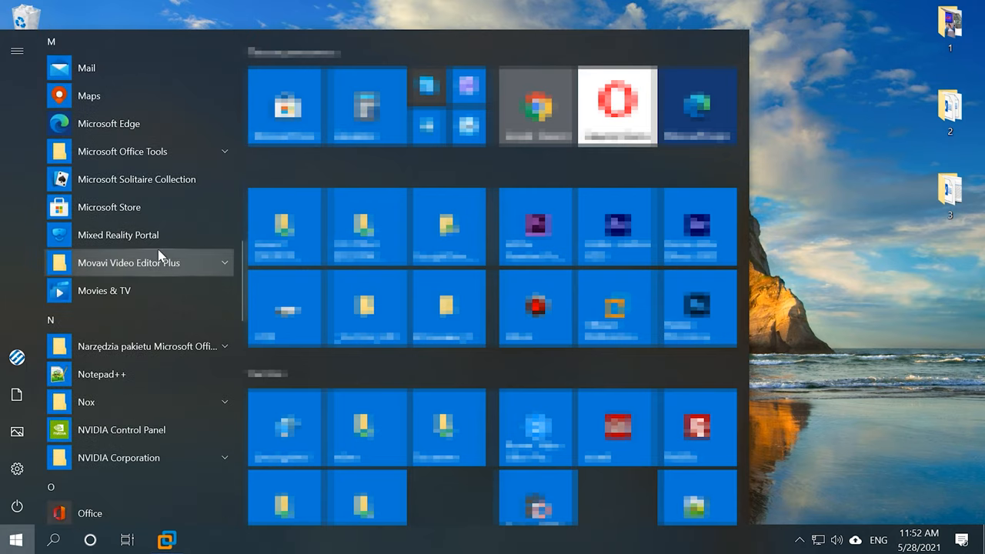
scroll(down, 3)
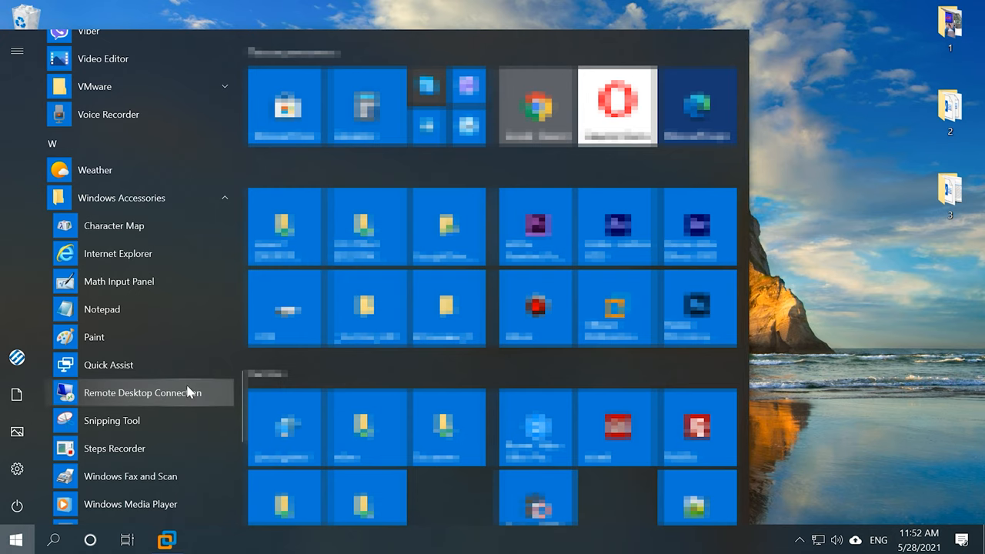
click(146, 392)
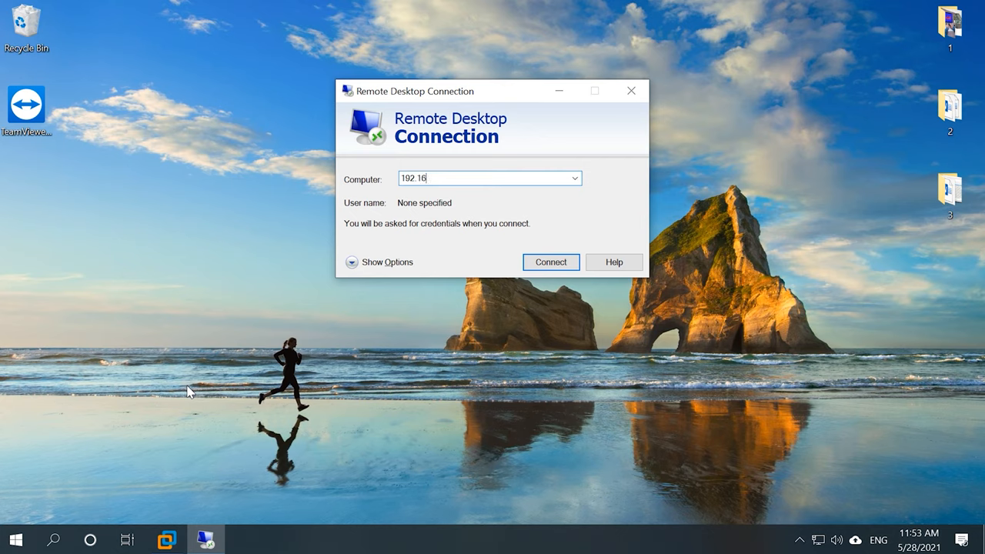
Step: Connect to 192.168.1.107, sign in past the certificate warning, and close the details window
text(8.1.107)
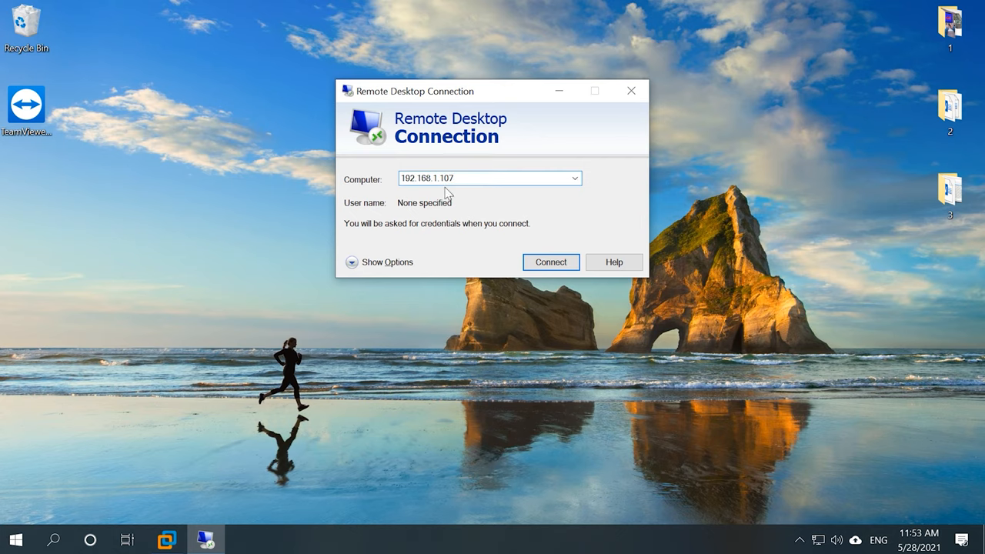
click(550, 261)
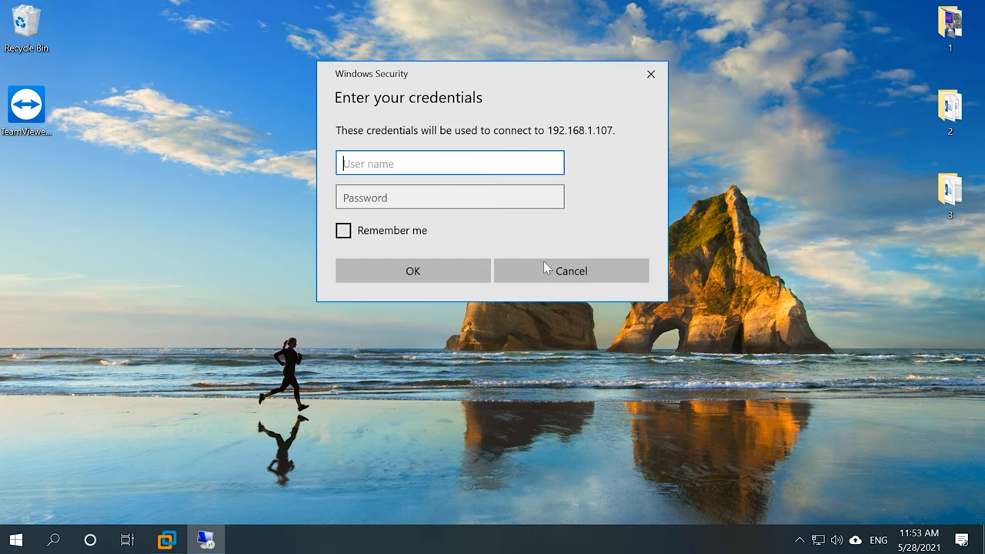
text(PC)
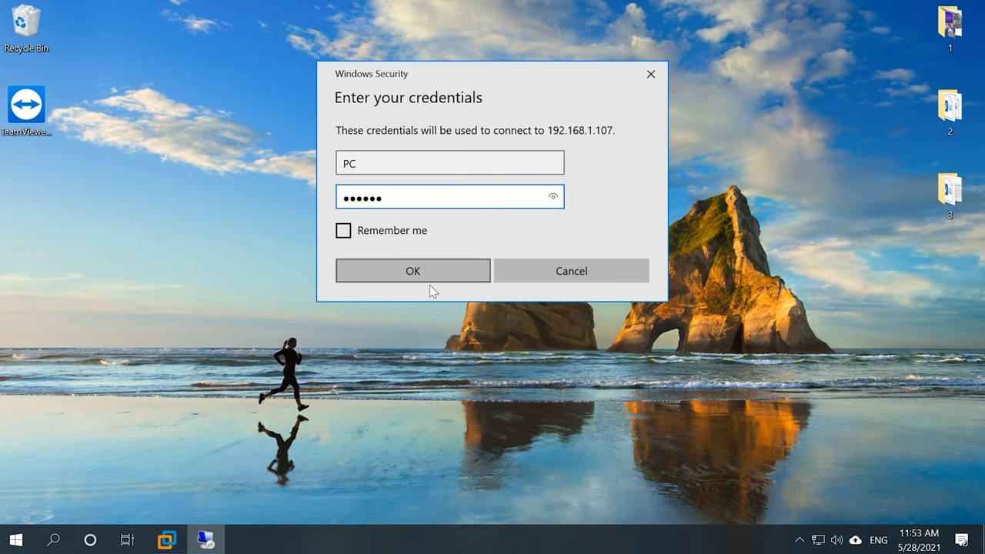
click(413, 270)
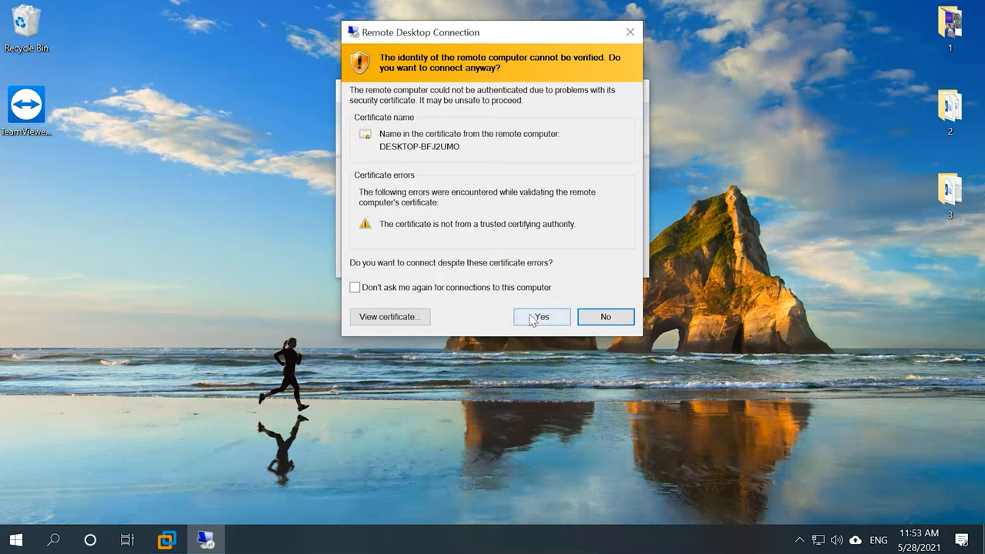
click(541, 316)
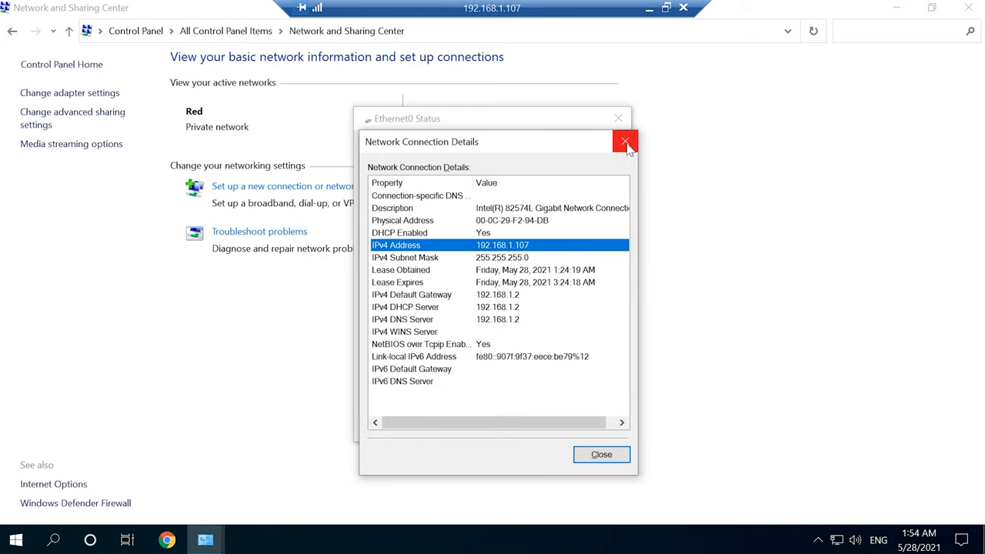
click(624, 141)
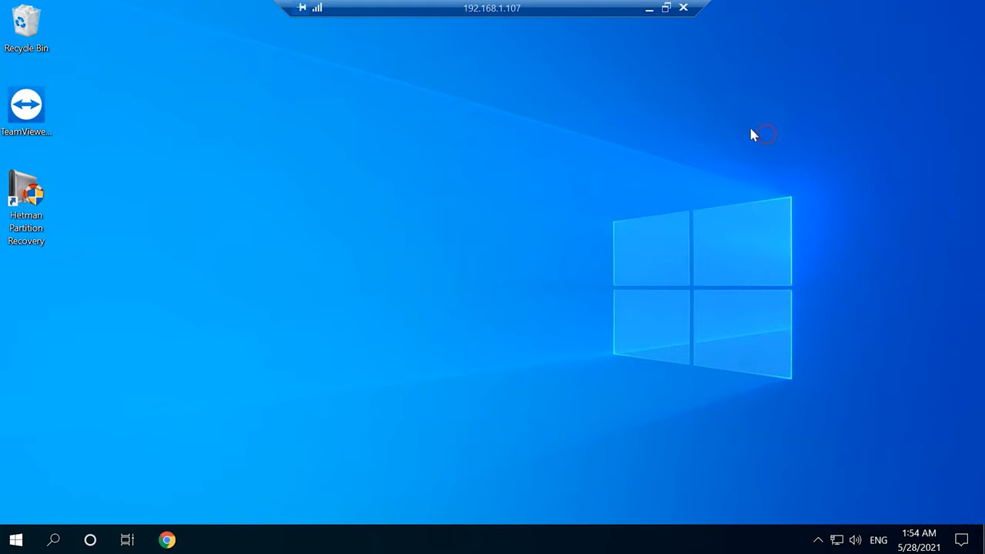
Step: Launch Hetman Partition Recovery from its desktop shortcut on the remote PC
click(26, 196)
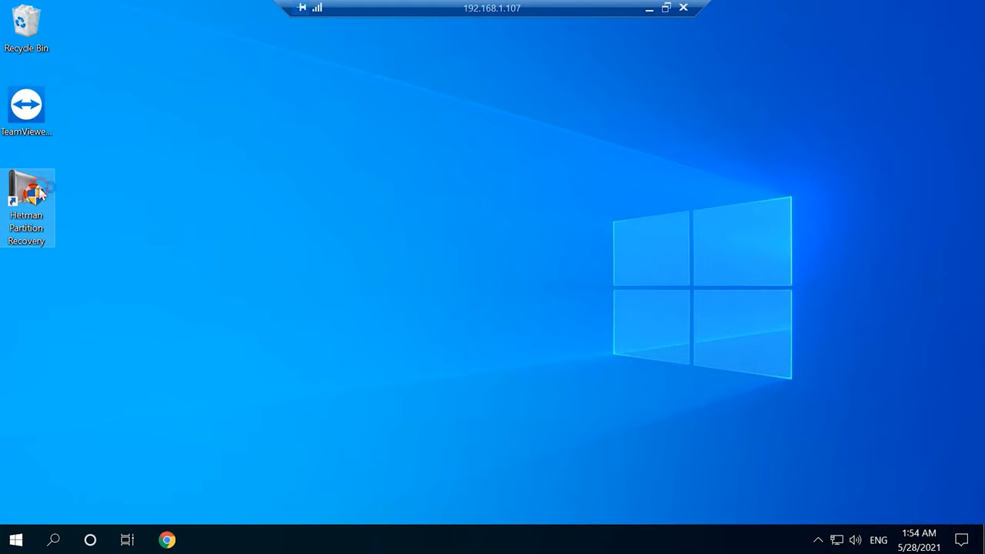
double_click(26, 196)
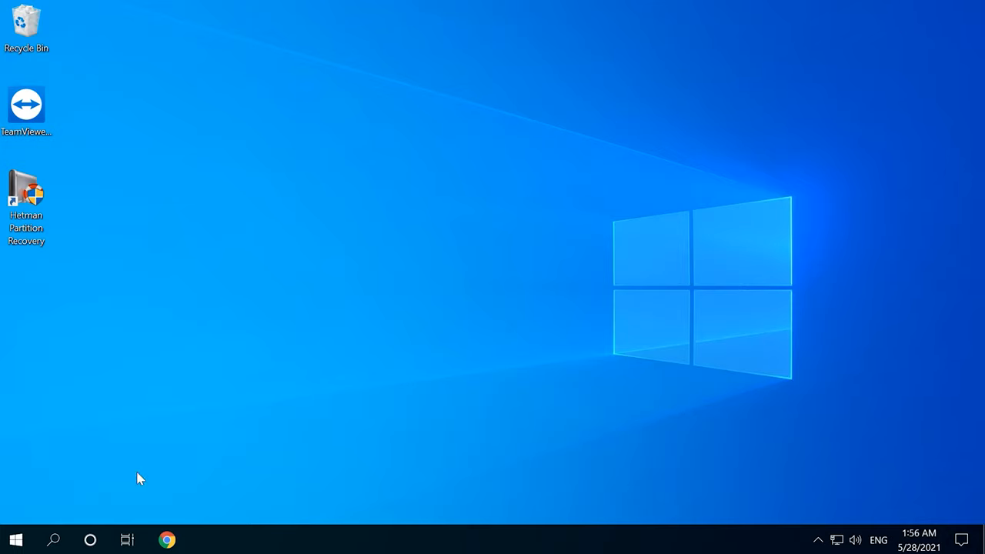
Step: Start Quick Assist and choose to assist another person
click(15, 538)
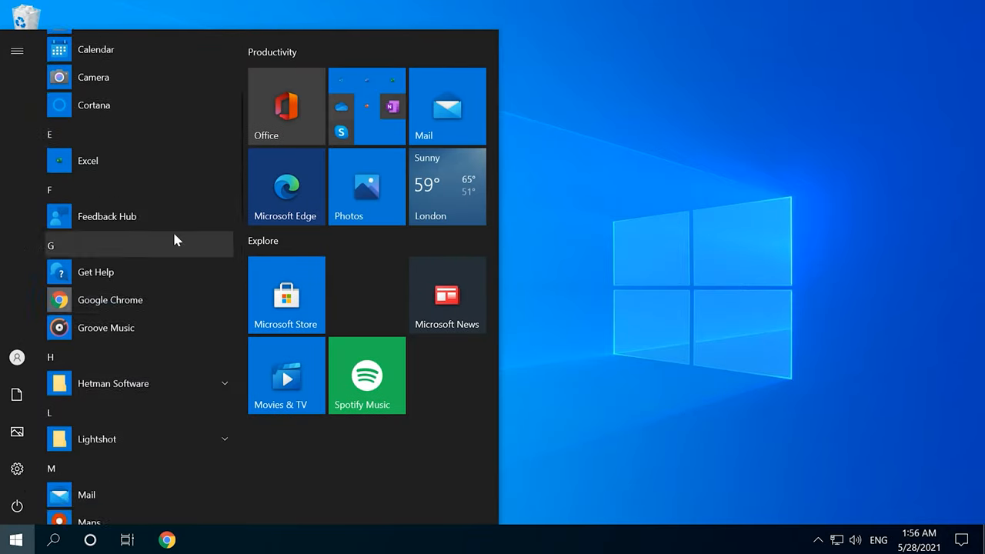
scroll(down, 3)
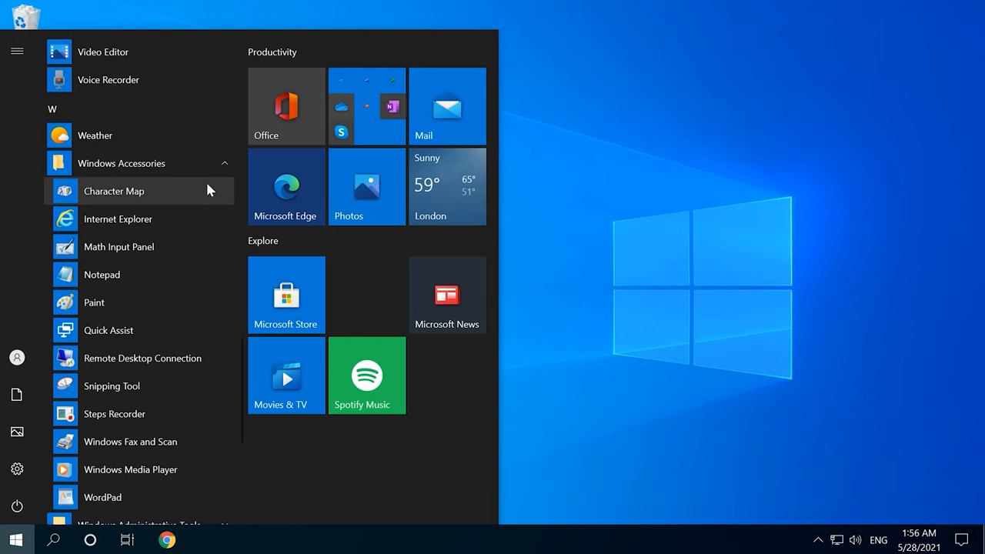
mouse_move(151, 330)
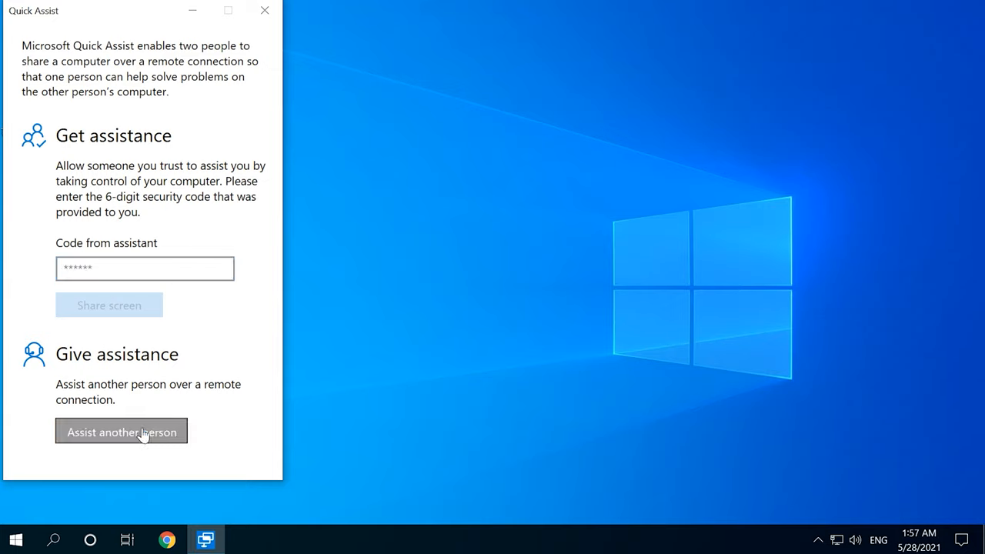
click(121, 431)
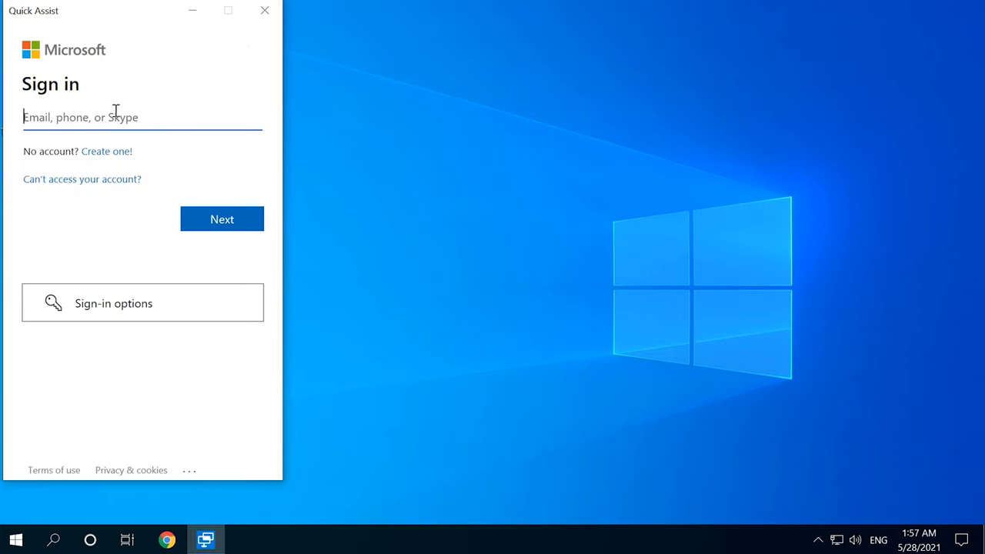
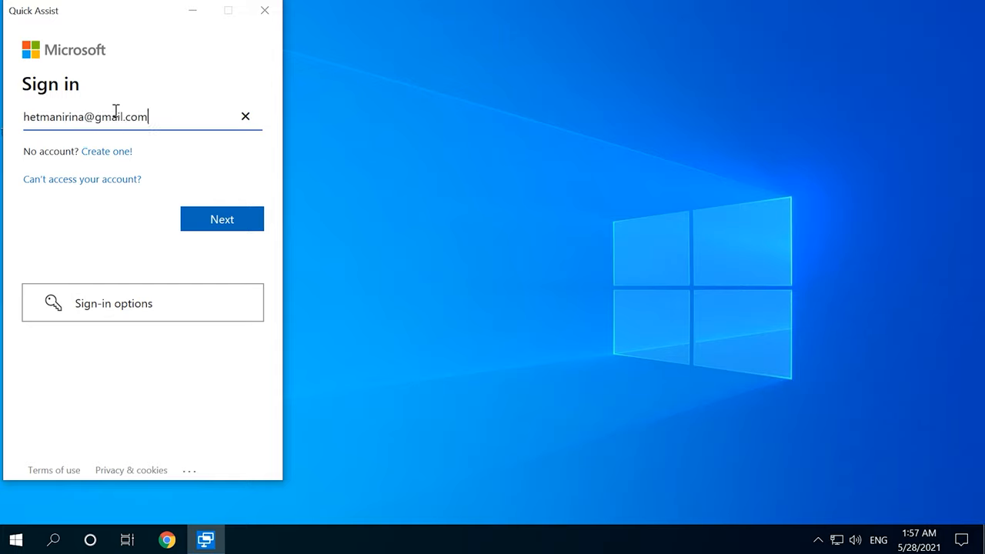
click(222, 218)
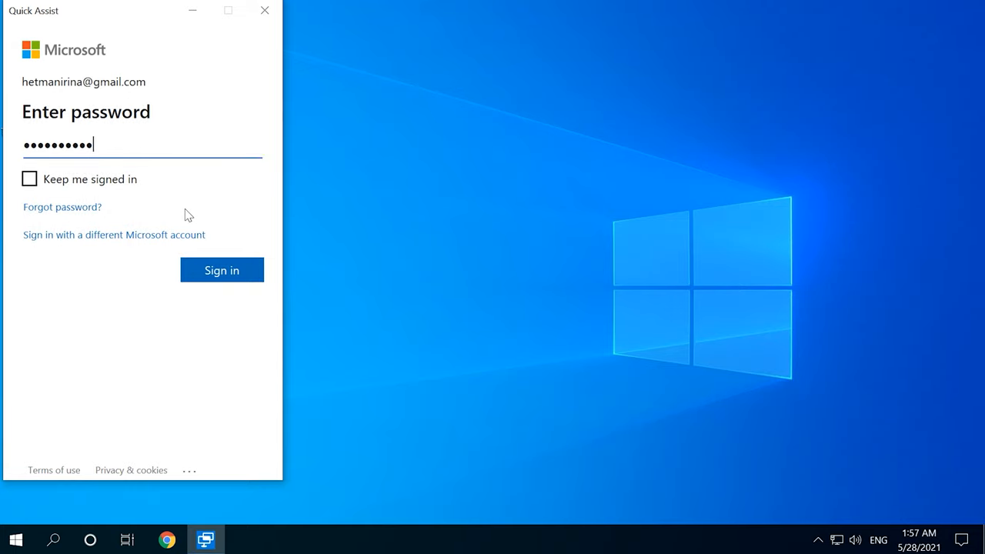
click(222, 270)
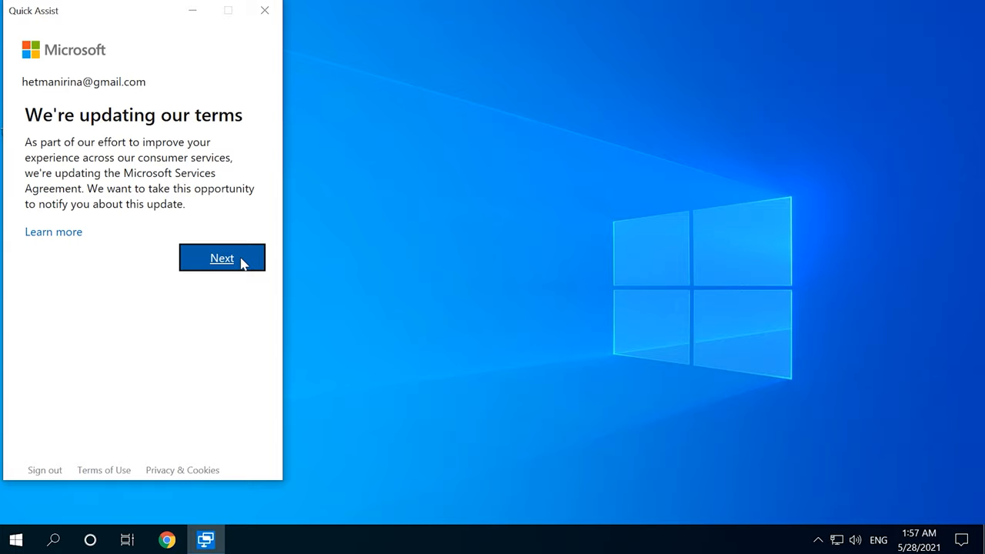
click(221, 257)
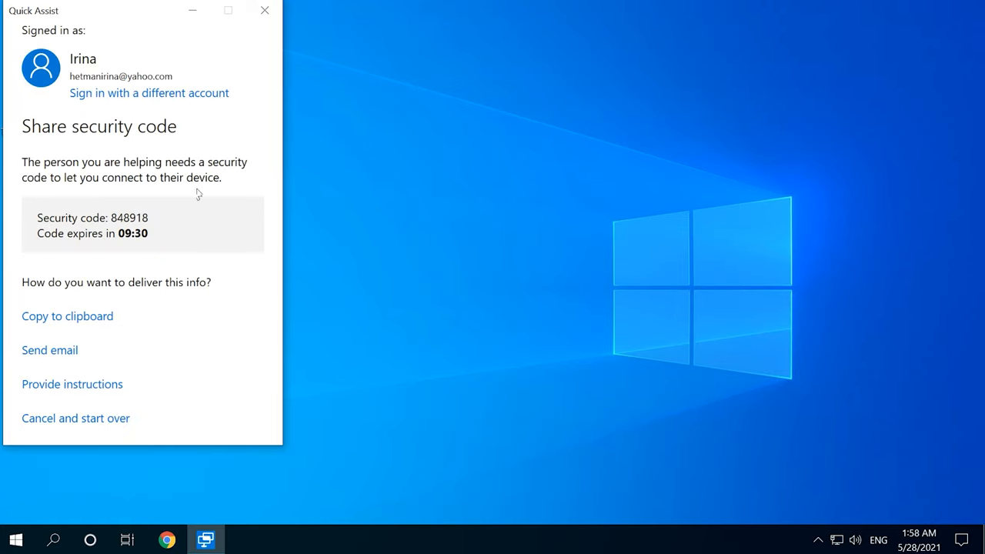
double_click(128, 217)
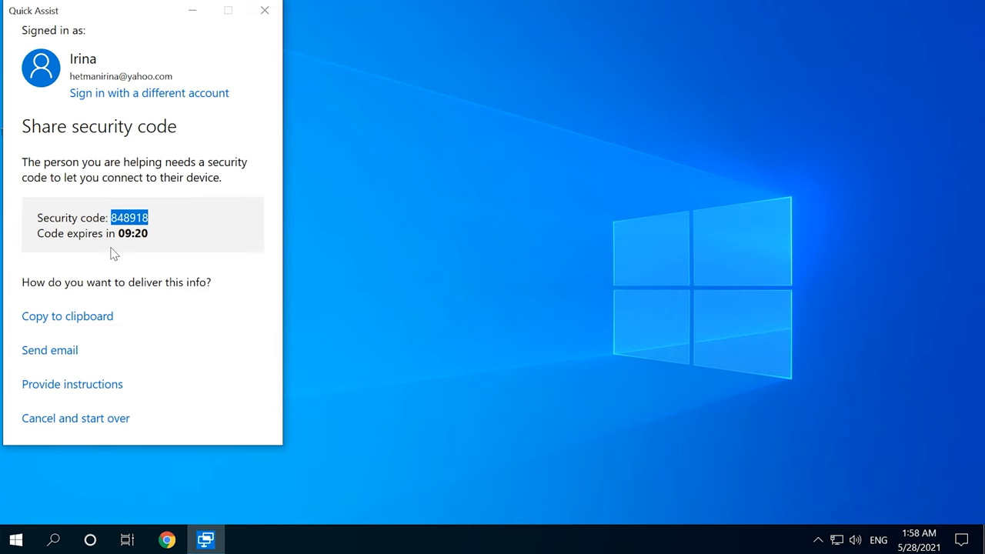
click(14, 538)
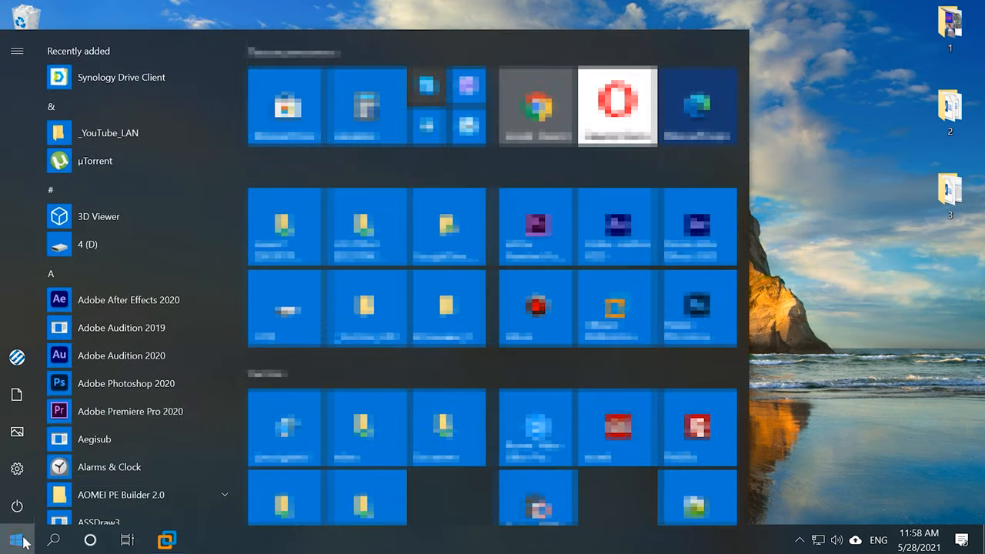
scroll(down, 3)
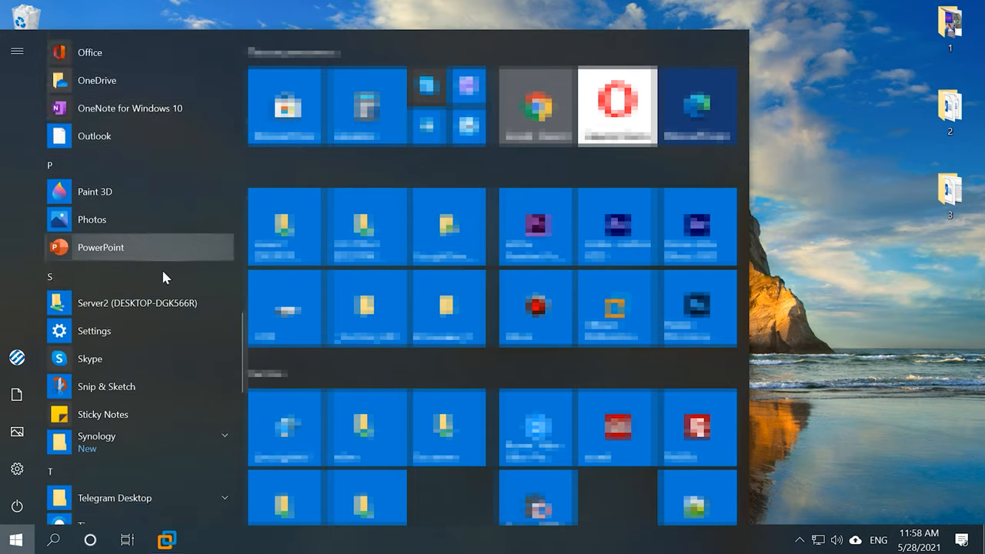
scroll(down, 3)
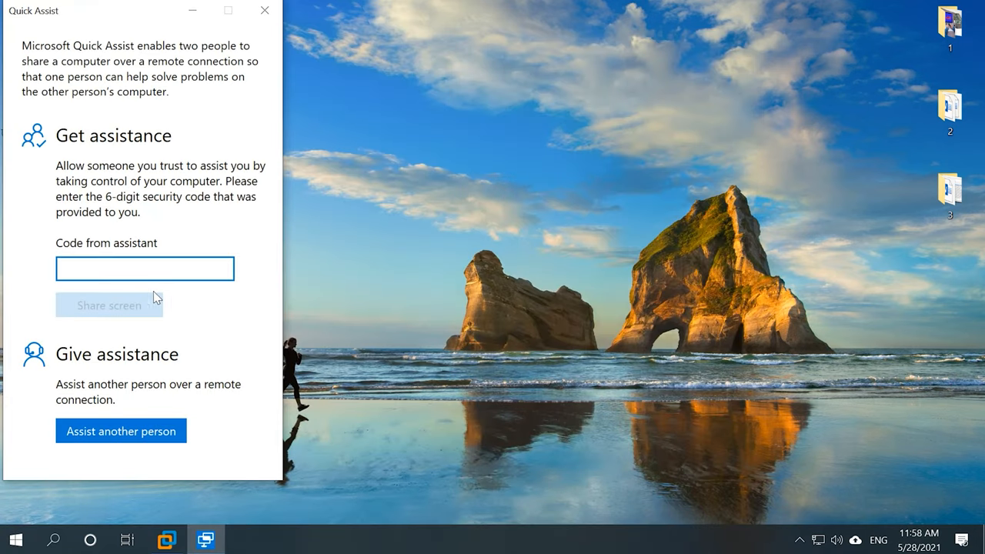
click(145, 268)
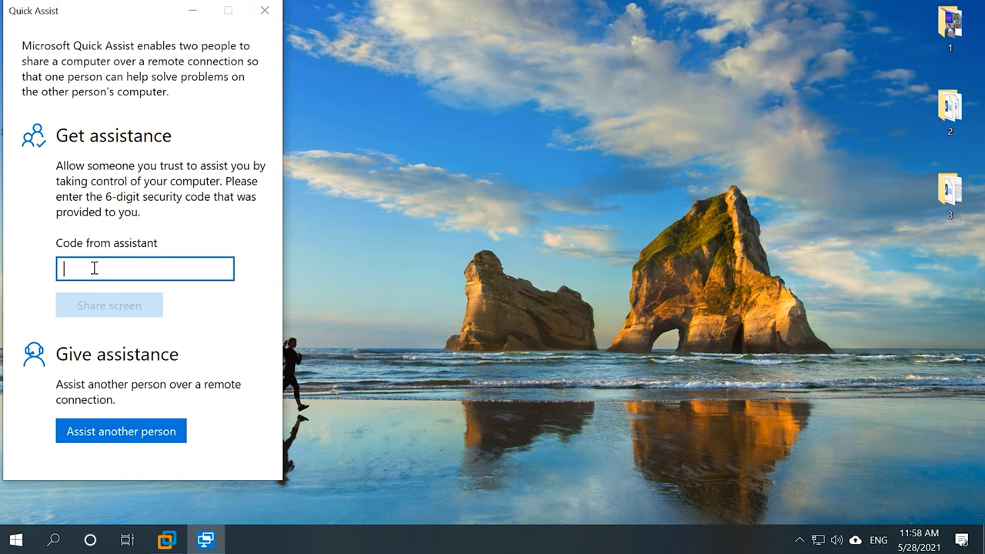
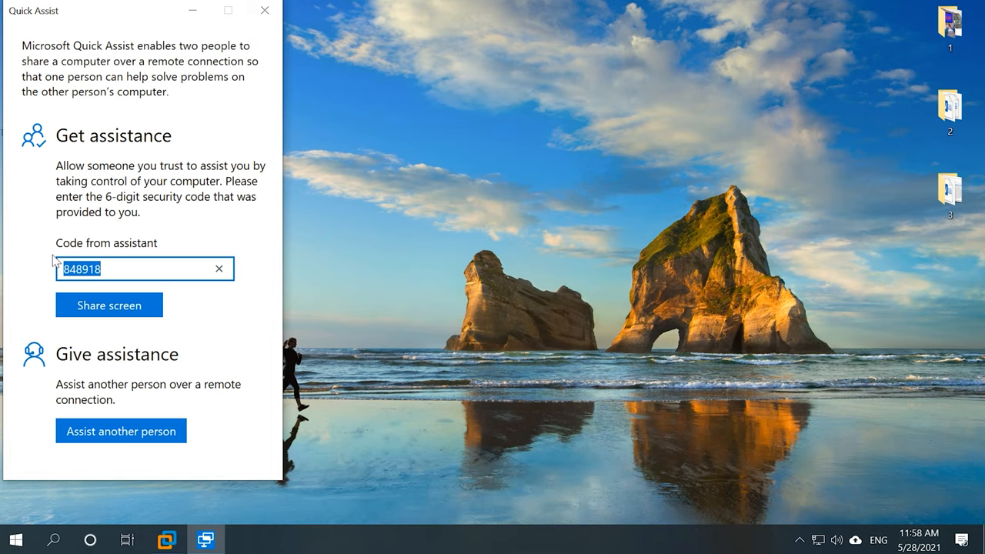
click(108, 305)
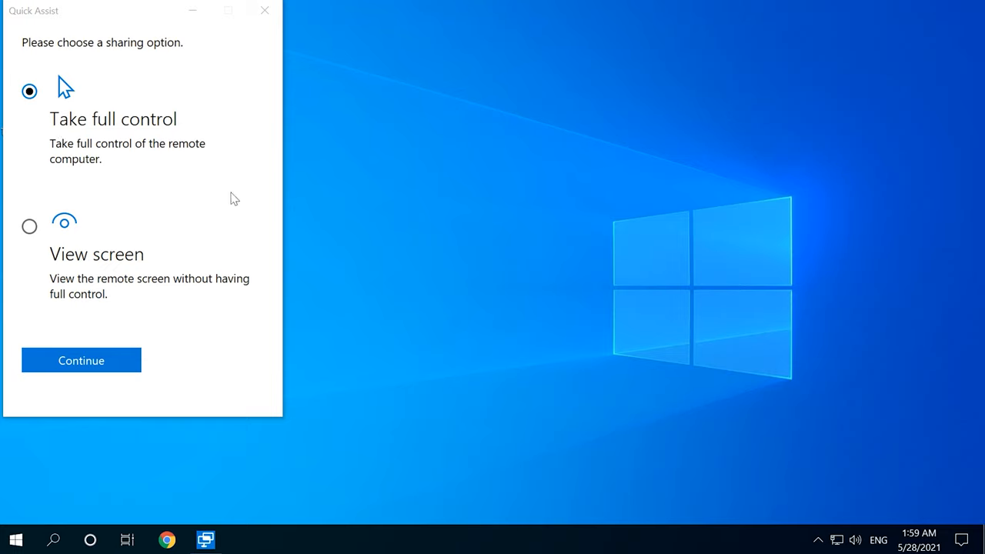
Step: Select Take full control and continue
click(29, 226)
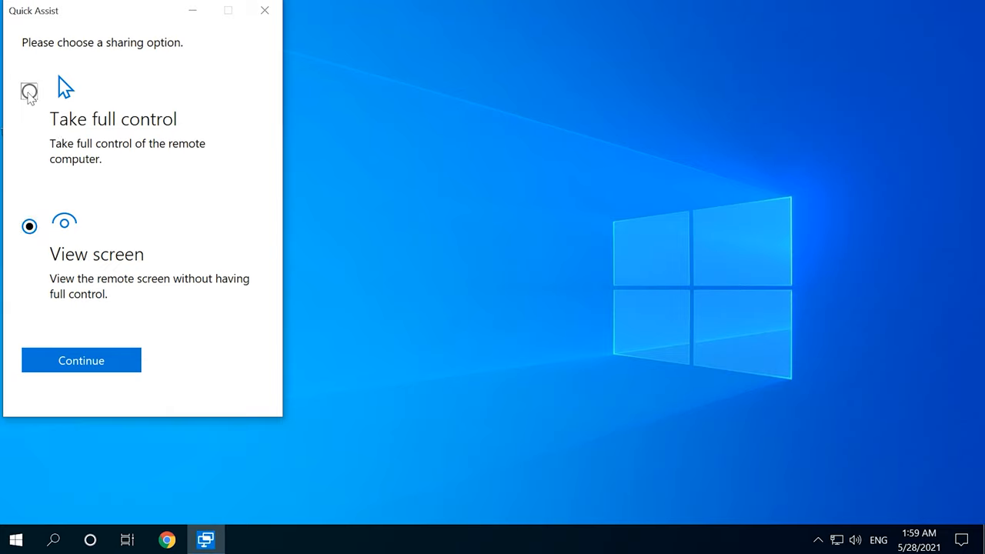
click(80, 360)
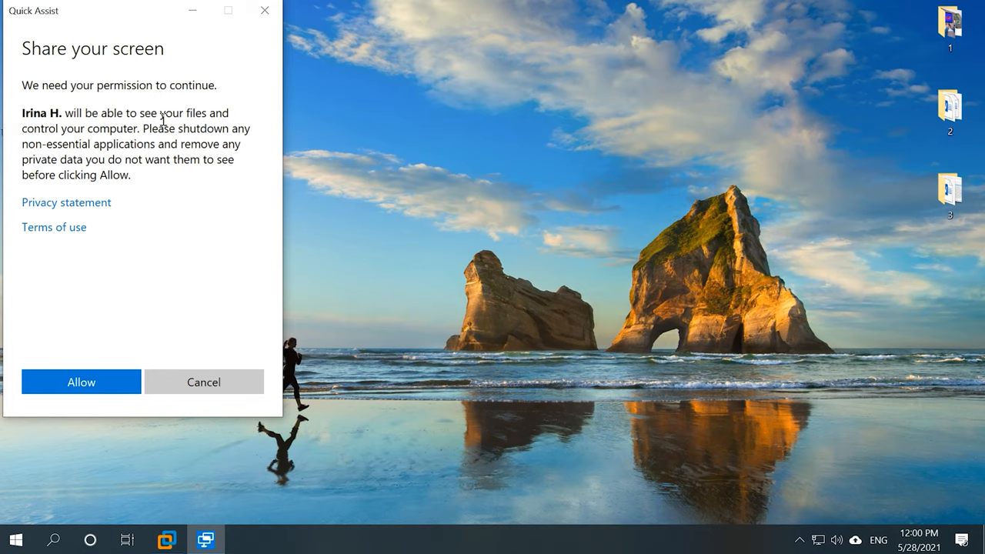
Step: Allow the helper to see files and control this PC
click(81, 381)
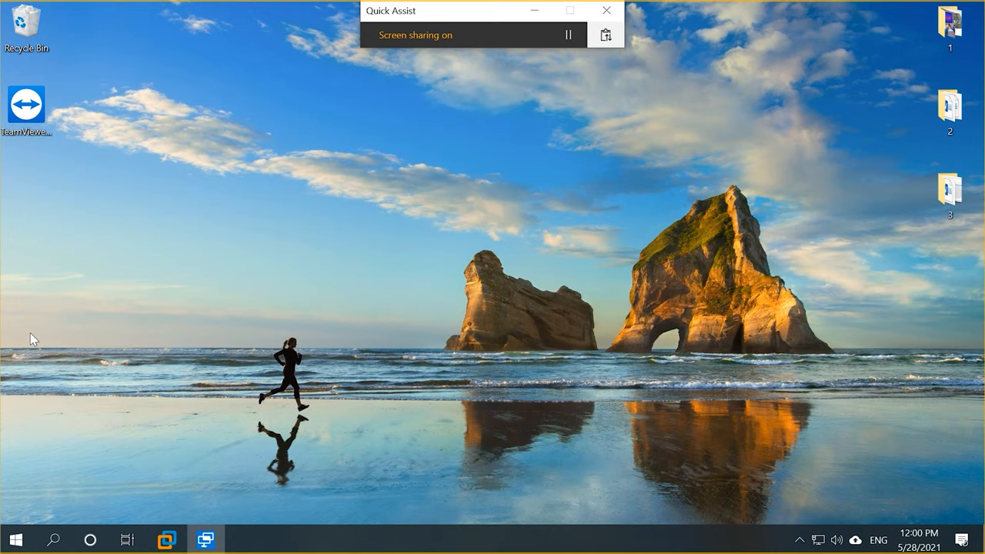
mouse_move(430, 54)
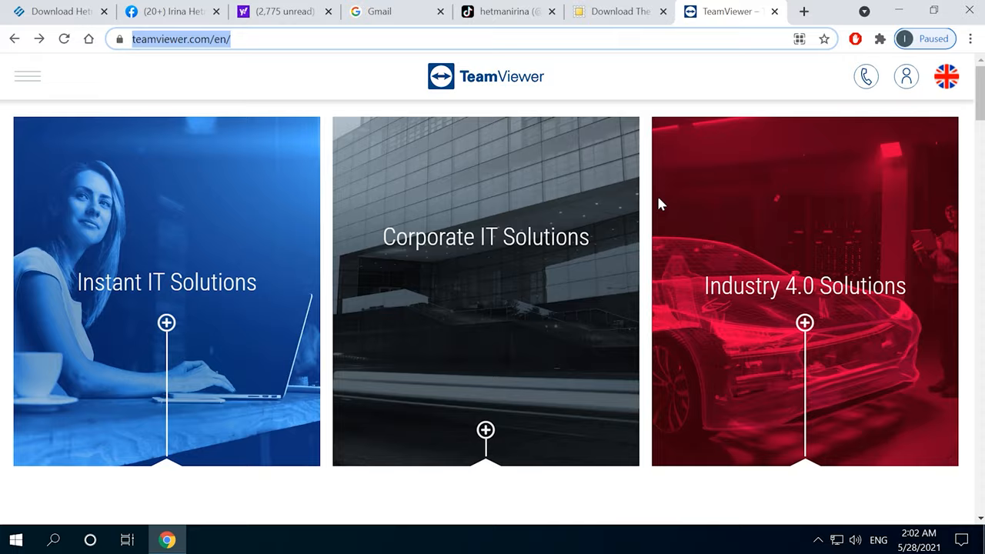
Step: Launch TeamViewer_Setup_x64 in 'Run only (one time use)' mode and accept
scroll(down, 3)
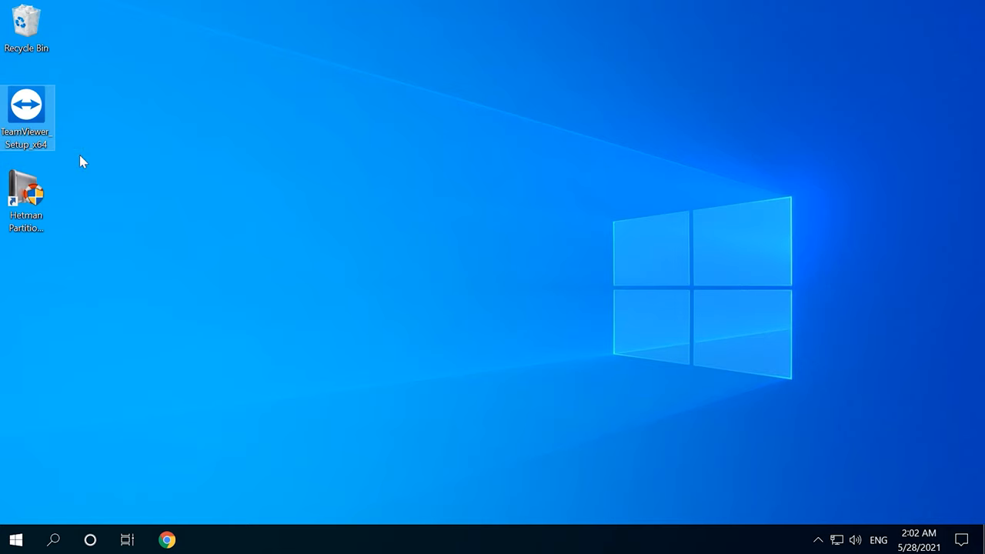
double_click(26, 104)
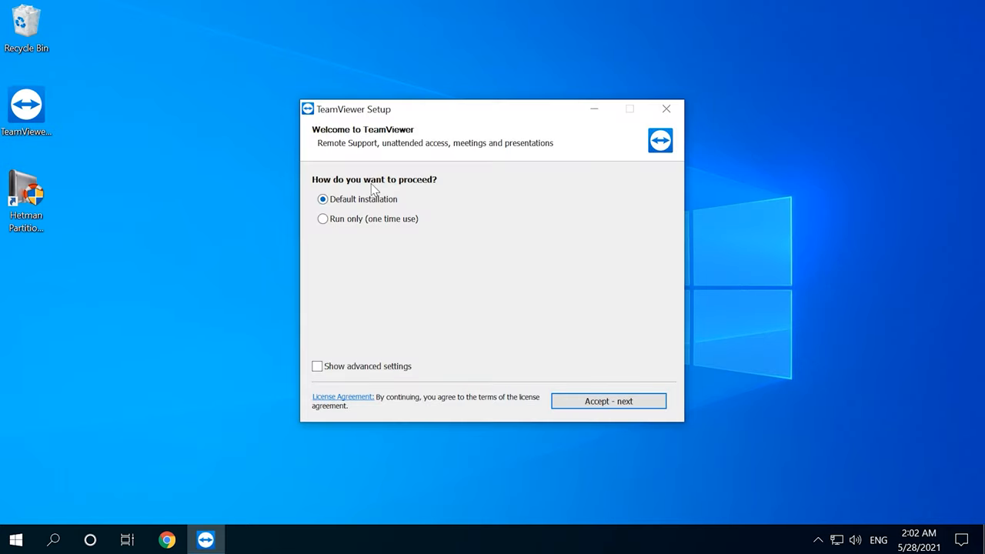
mouse_move(400, 222)
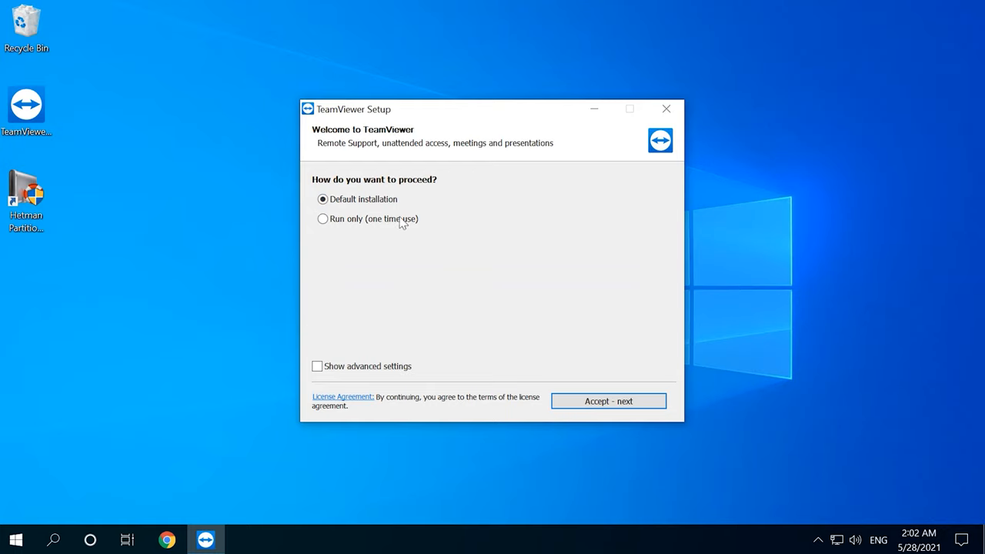
click(322, 218)
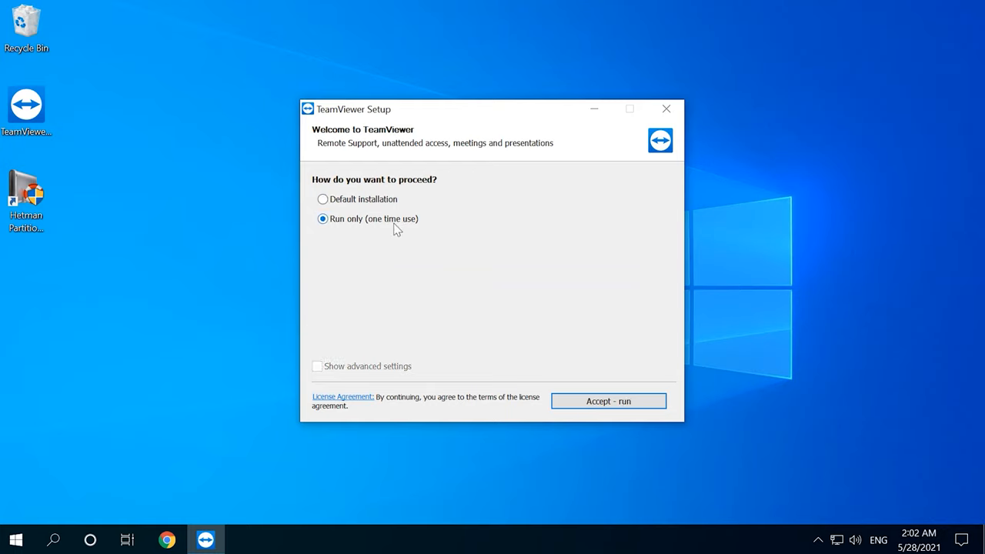
click(608, 401)
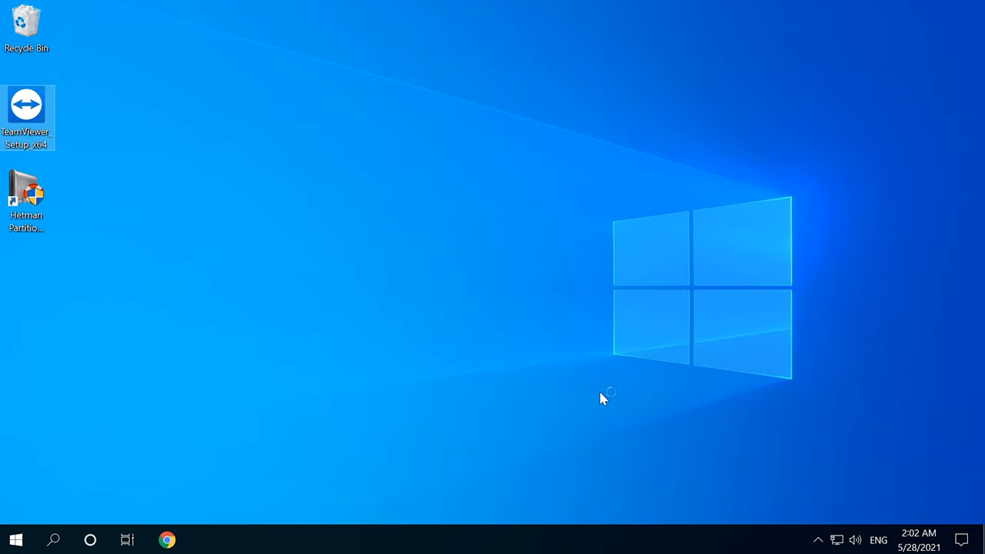
double_click(26, 103)
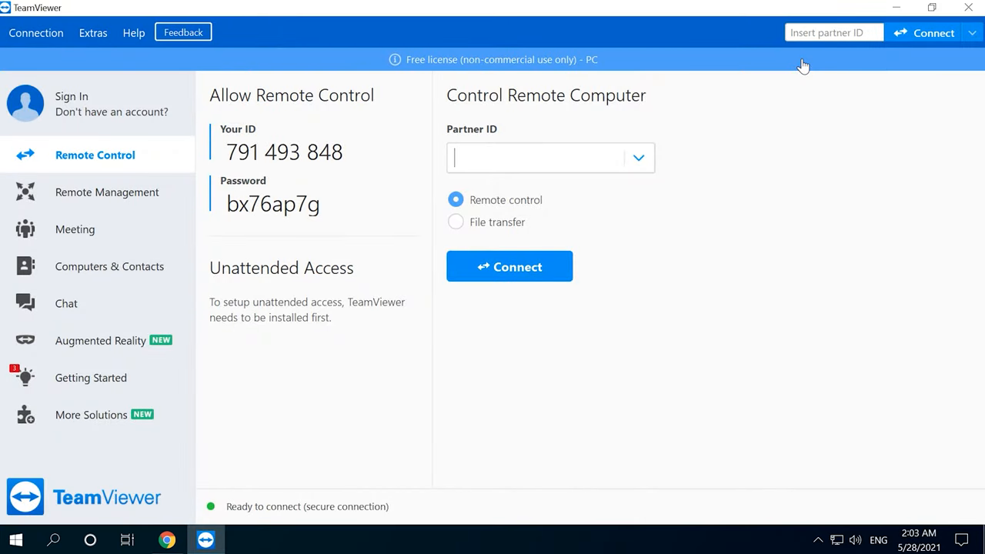
mouse_move(407, 282)
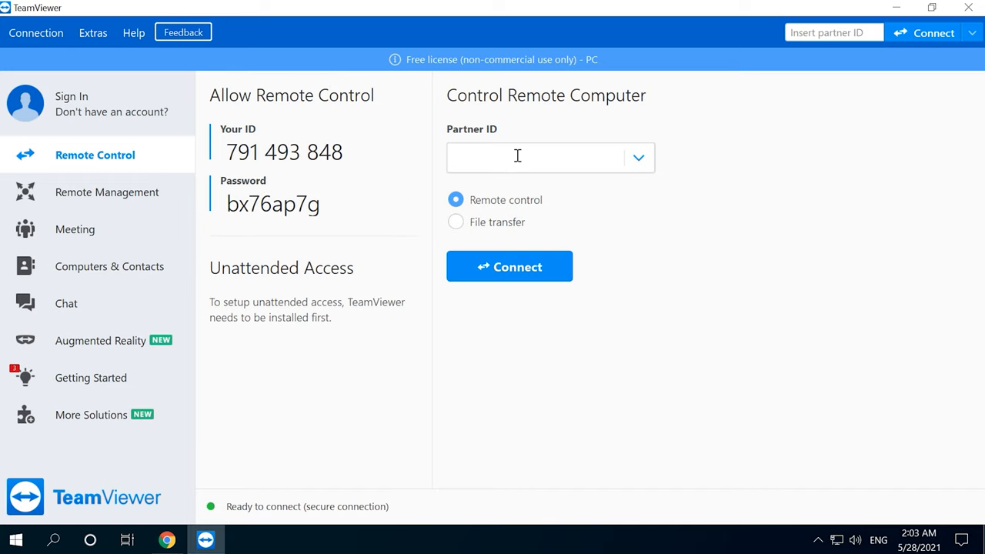
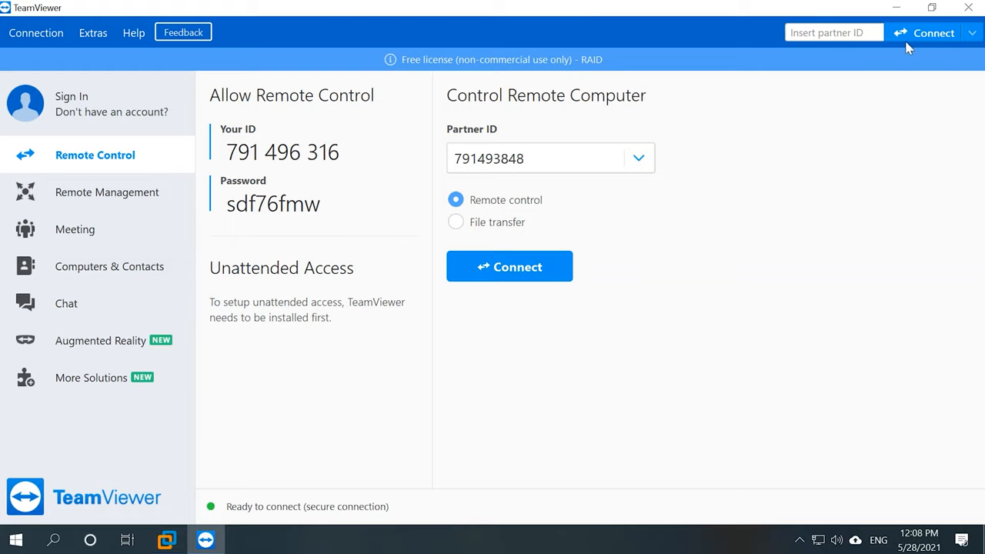
click(508, 266)
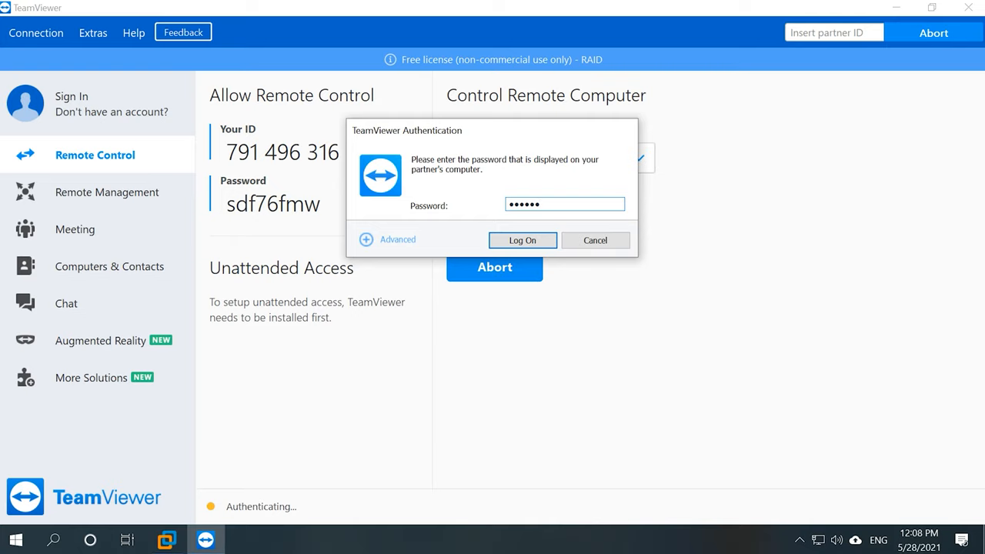
text(••)
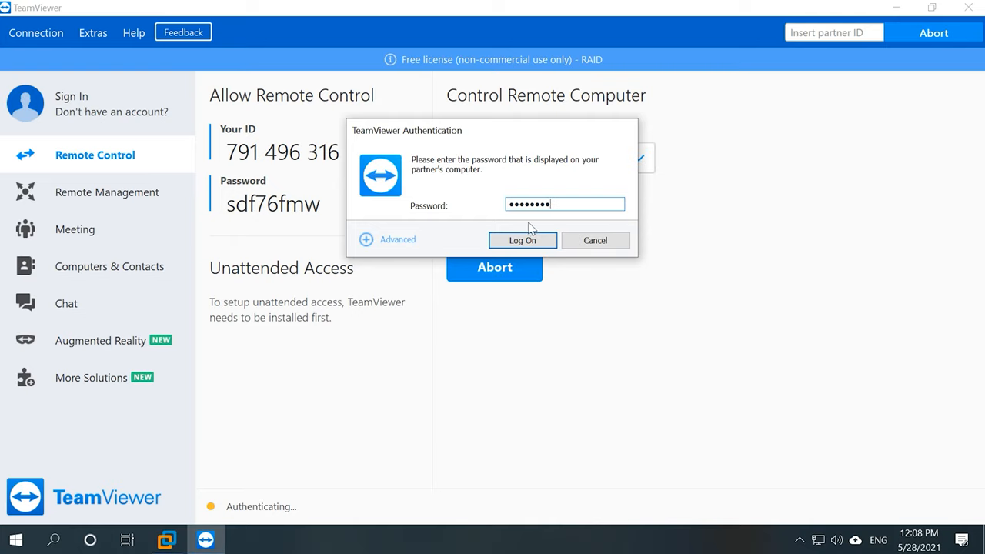
click(521, 240)
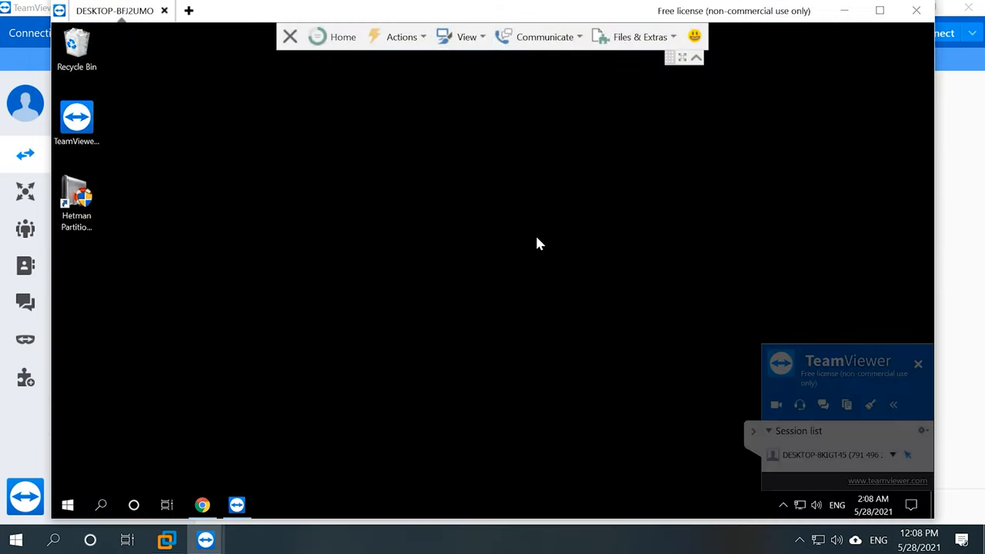
mouse_move(515, 381)
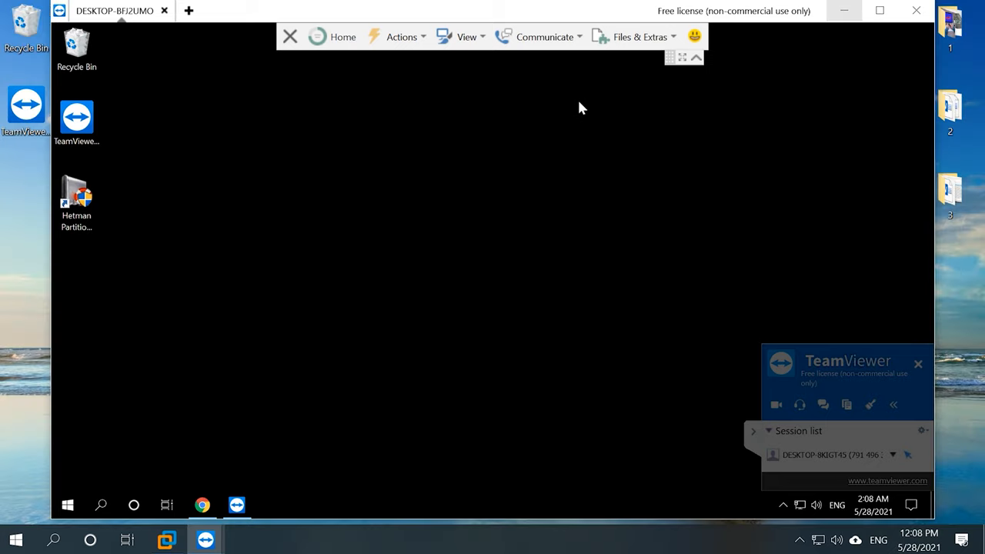
Step: Launch the Hetman Partition Recovery desktop shortcut on the remote PC
click(77, 196)
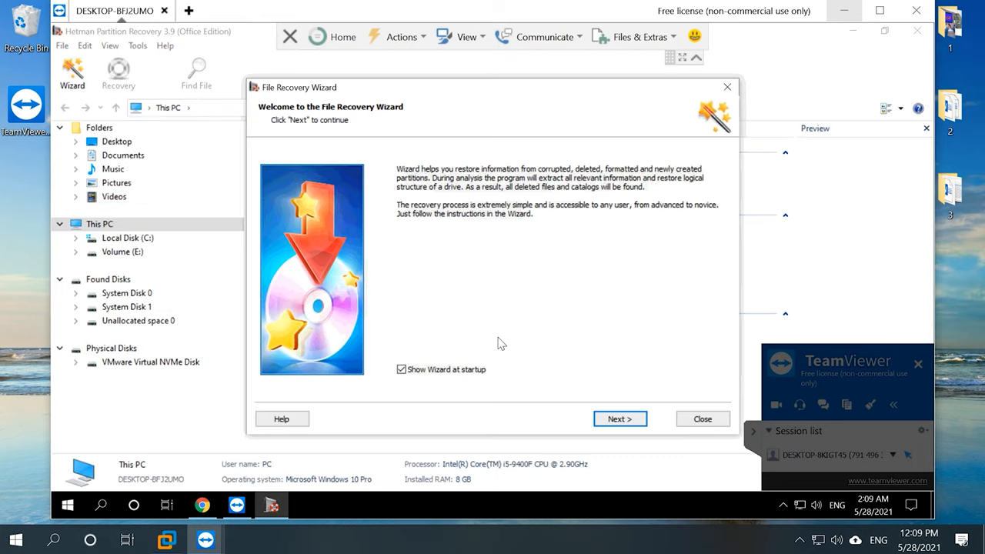
Step: Skip the wizard welcome and run a fast scan of Volume (E:)
click(701, 418)
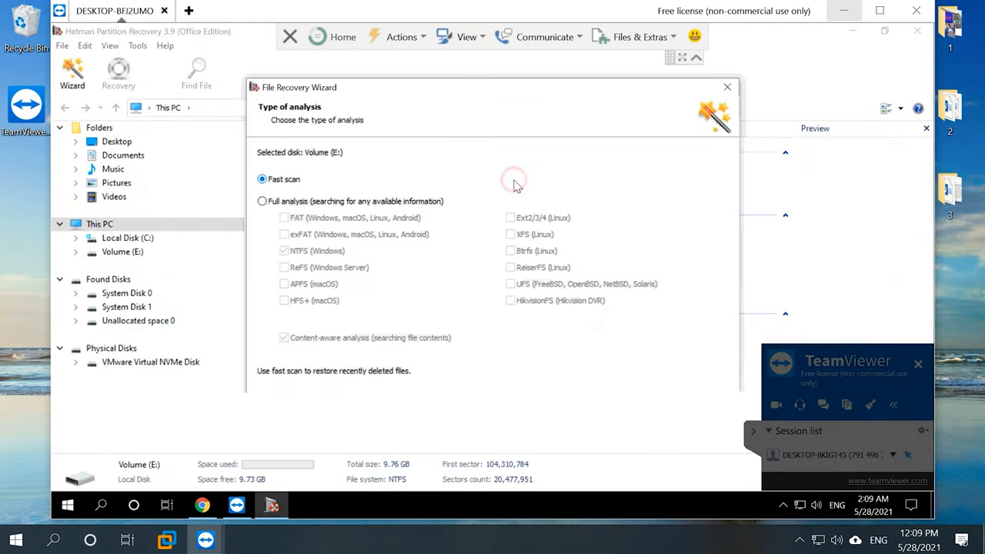
right_click(504, 178)
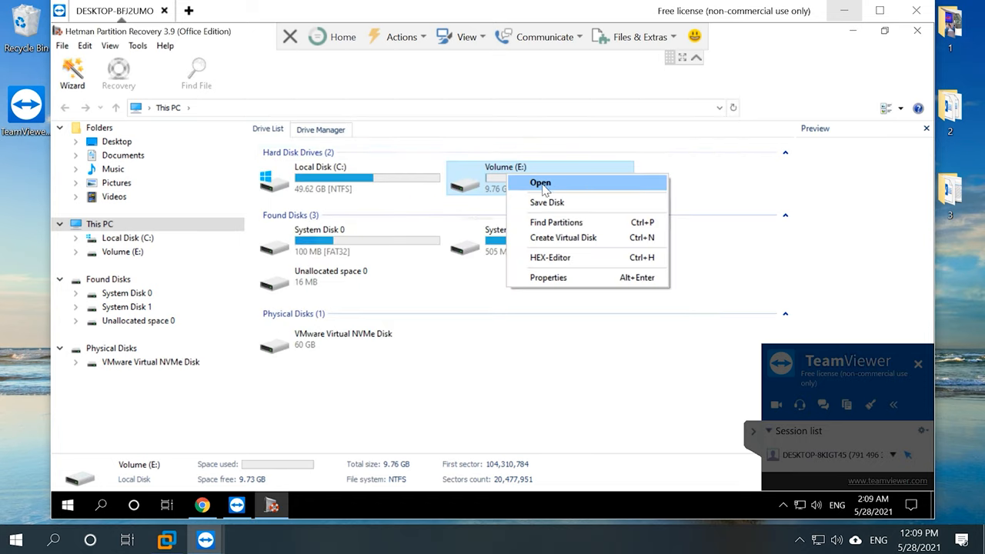
click(540, 183)
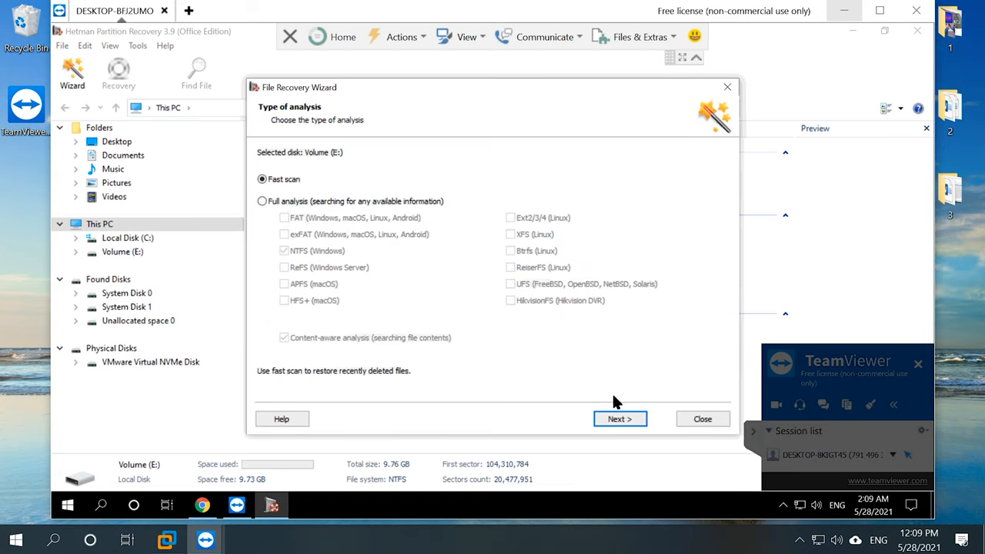
click(619, 418)
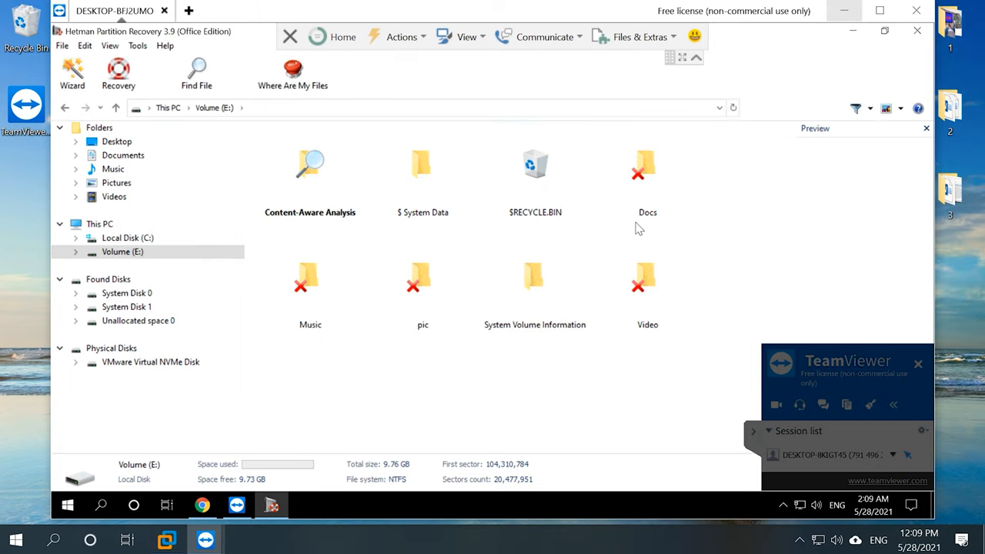
Step: Analyse Volume (E:) again from the folder tree and open the deleted Docs folder
right_click(122, 251)
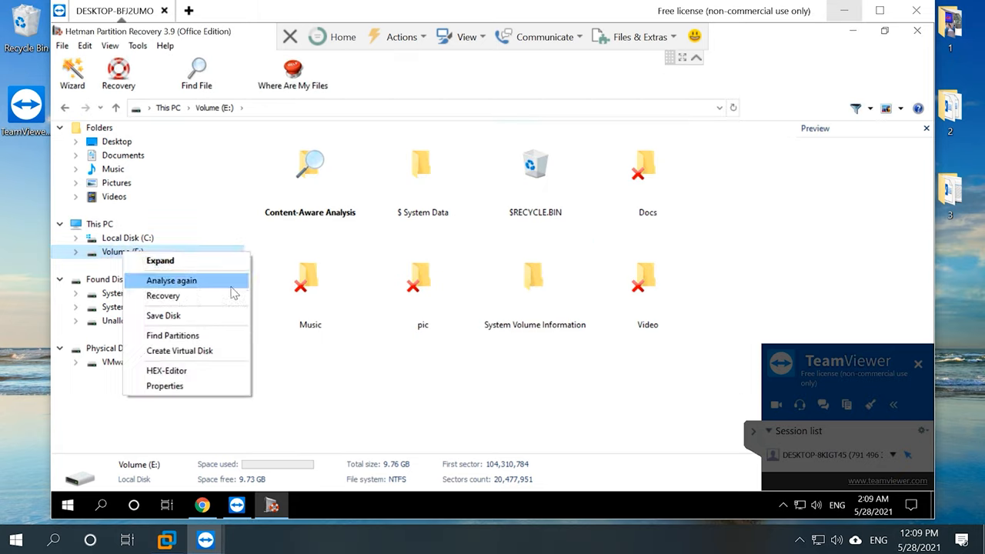
click(171, 280)
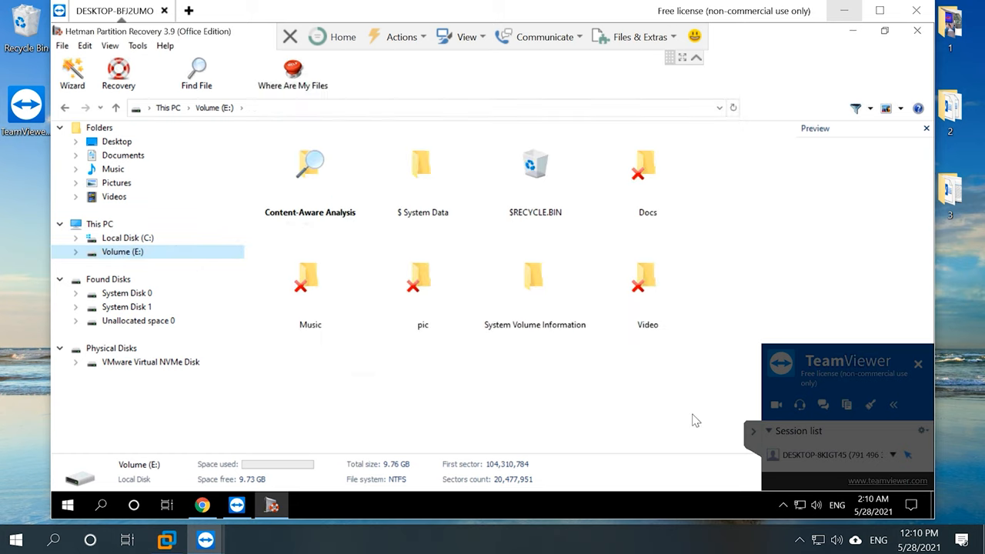
mouse_move(408, 202)
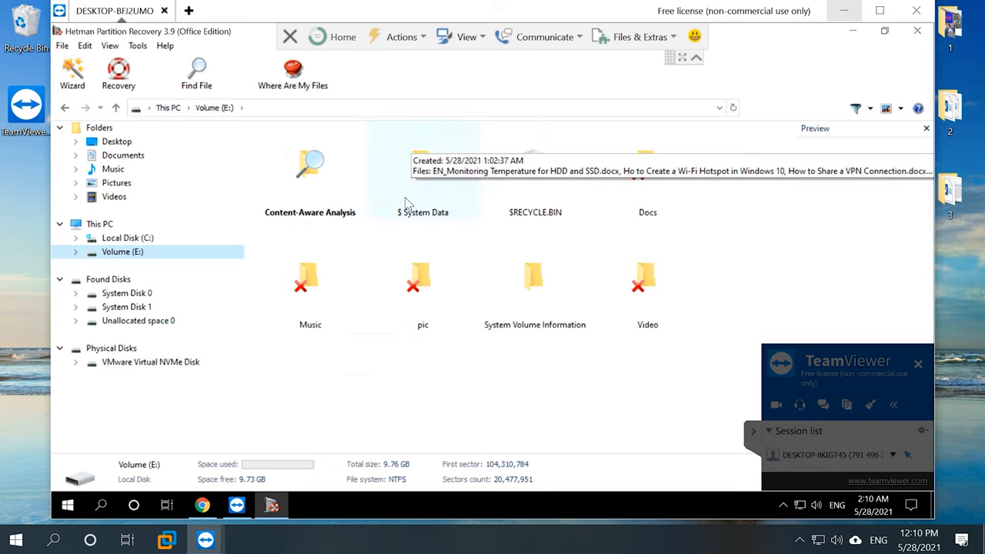
click(310, 283)
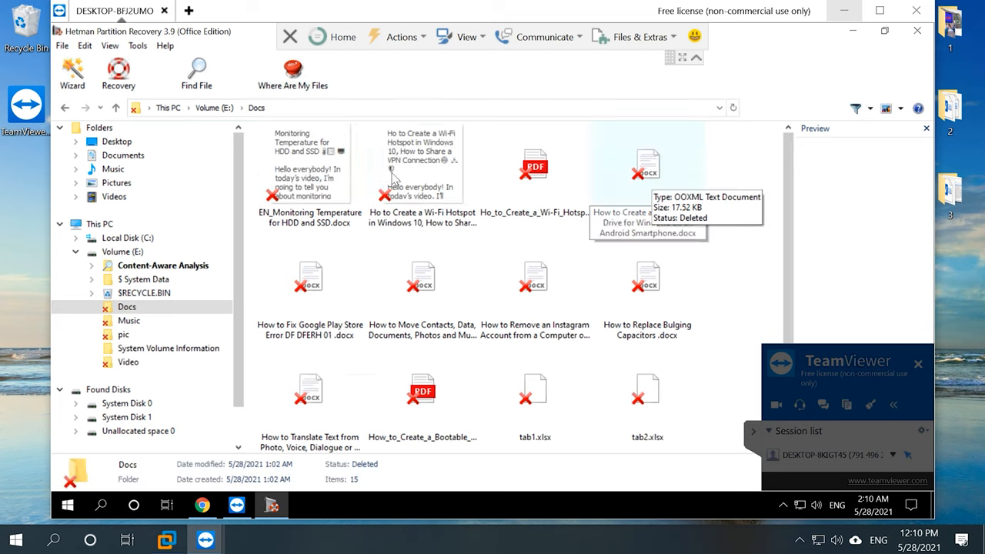
Step: Browse the deleted Music and pic folders, previewing the chicken and hedgehog photos
click(310, 162)
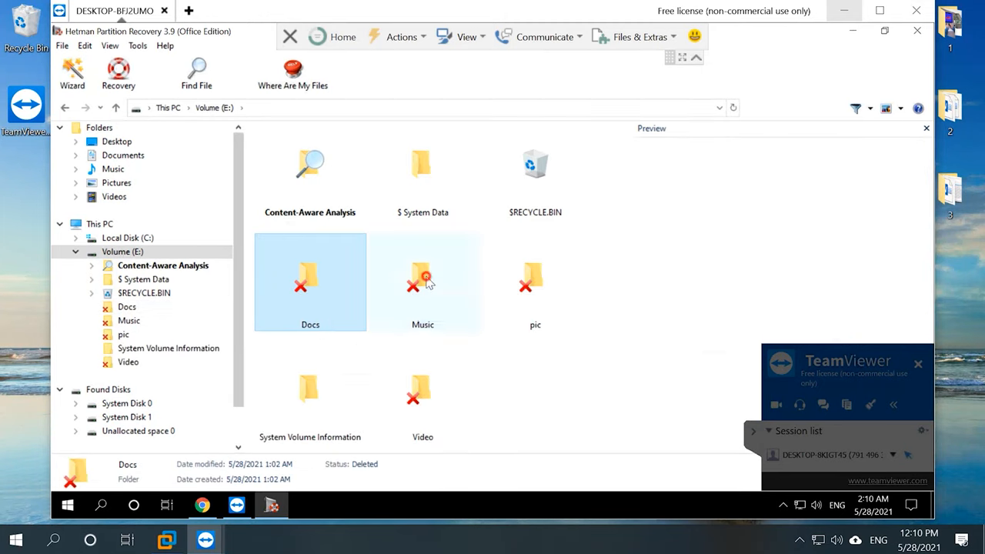
double_click(423, 281)
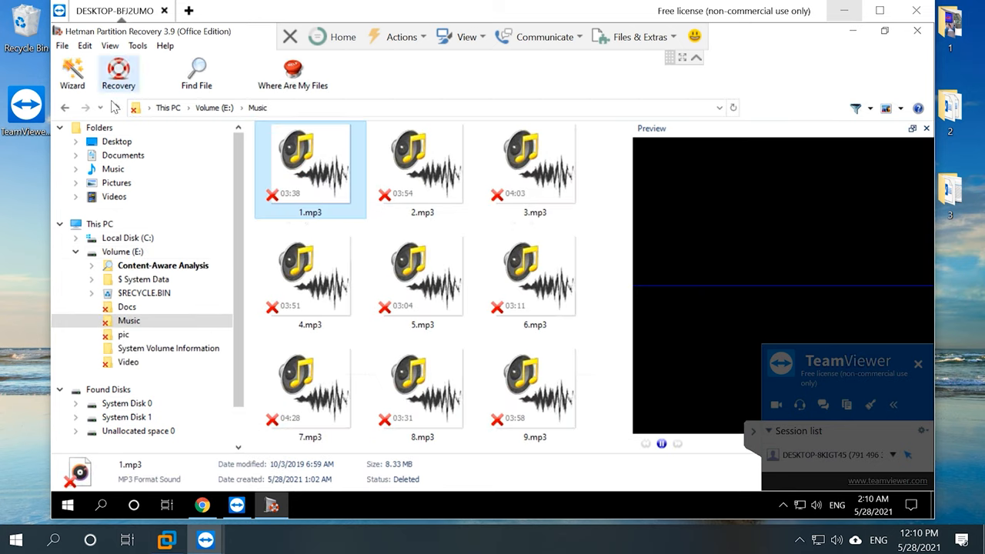
click(124, 334)
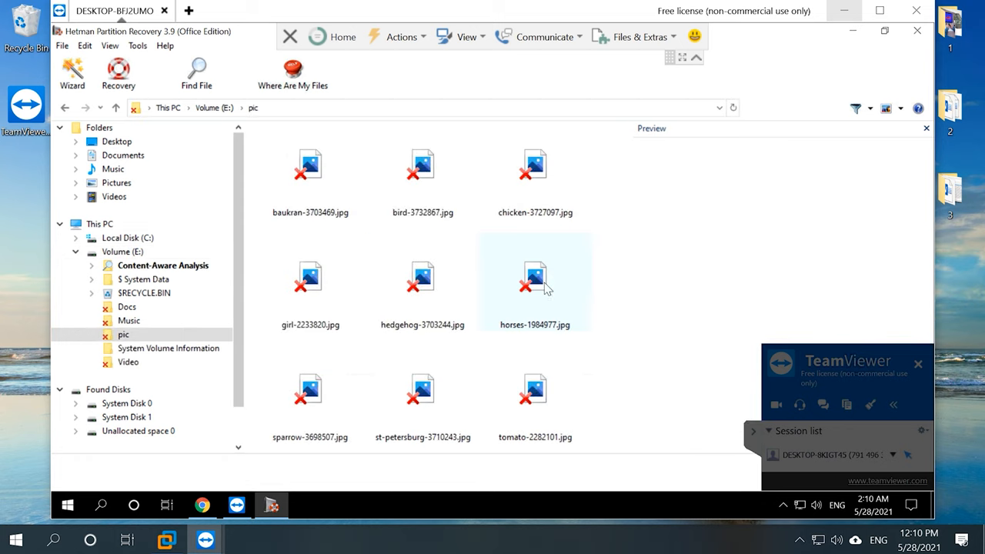
mouse_move(475, 183)
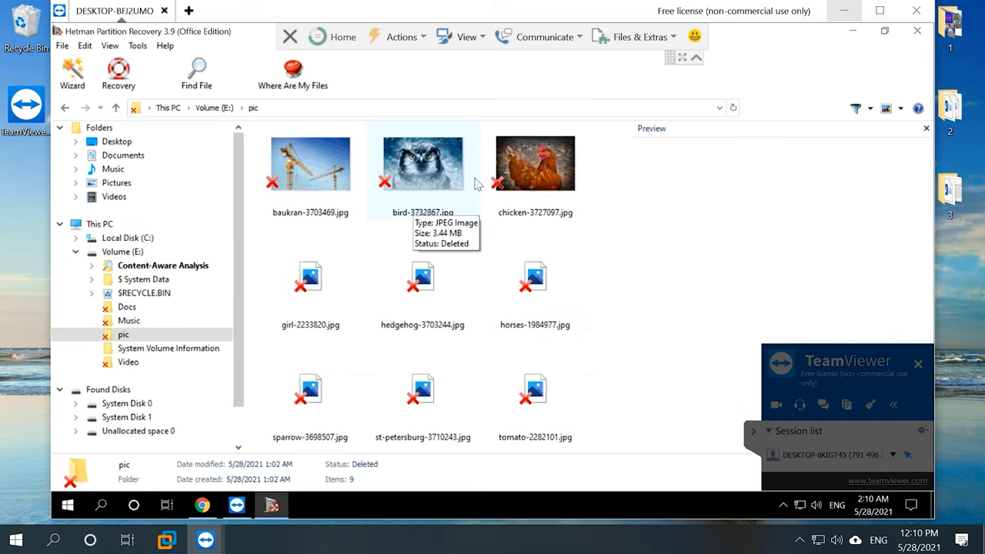
click(534, 161)
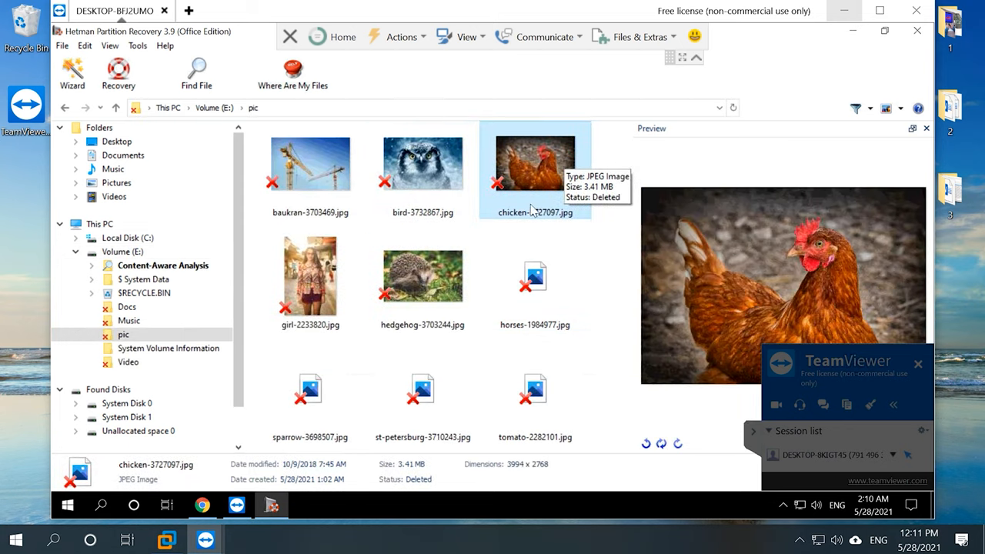
click(422, 275)
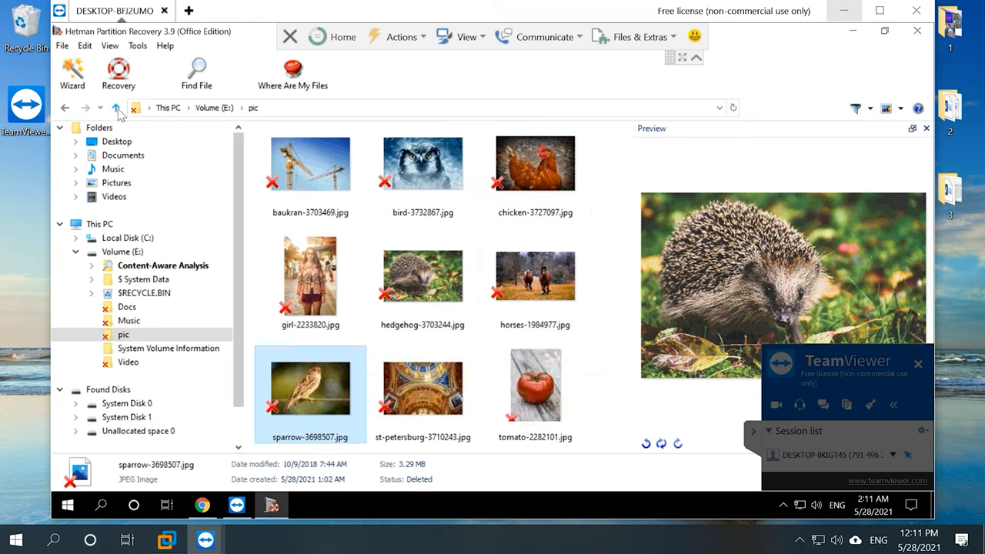
Step: Preview and play the deleted Montreal video, then select the pic folder
click(128, 361)
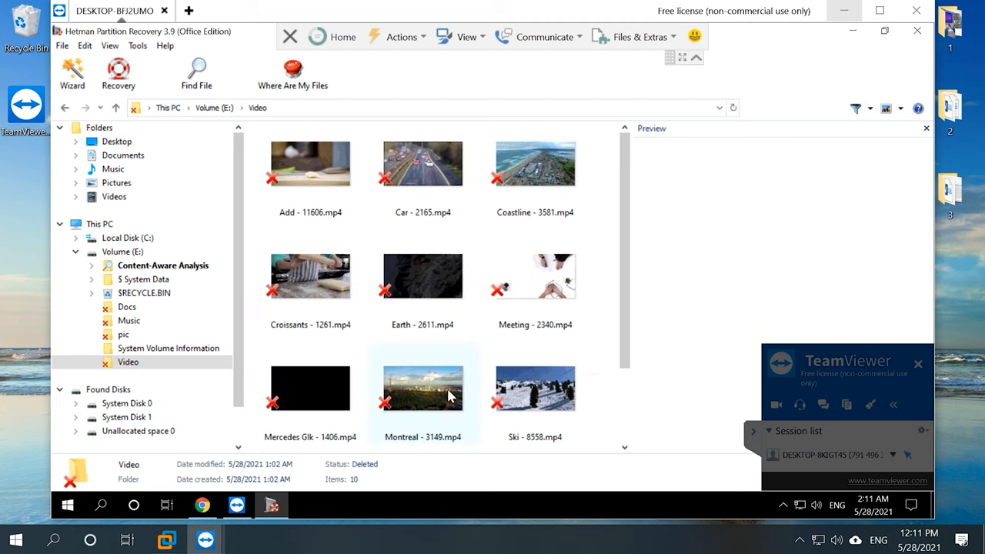
click(423, 389)
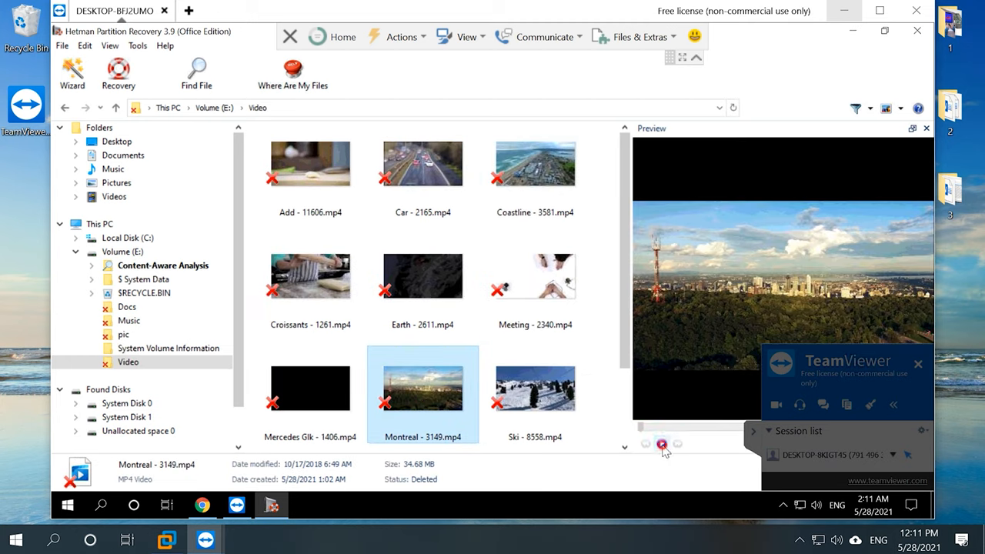
click(661, 443)
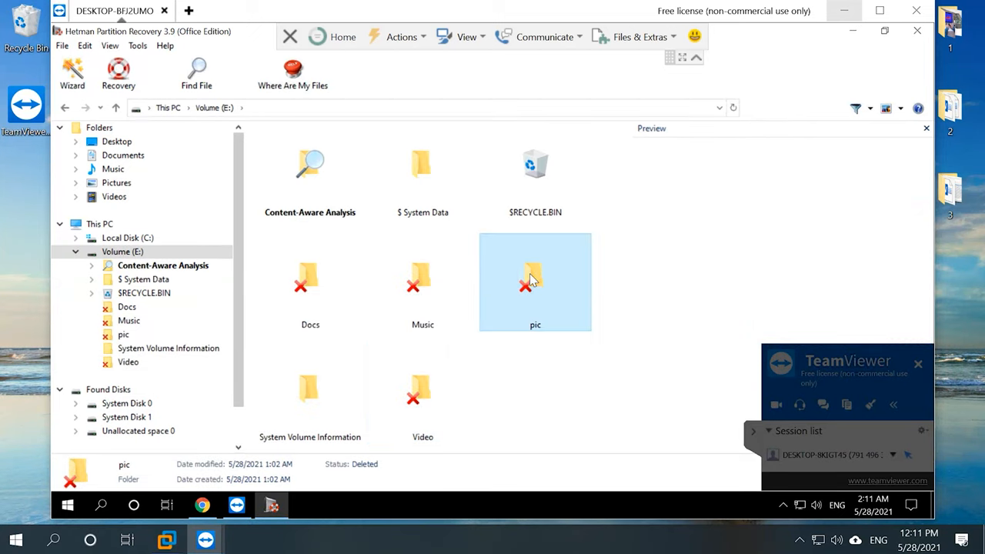
click(422, 392)
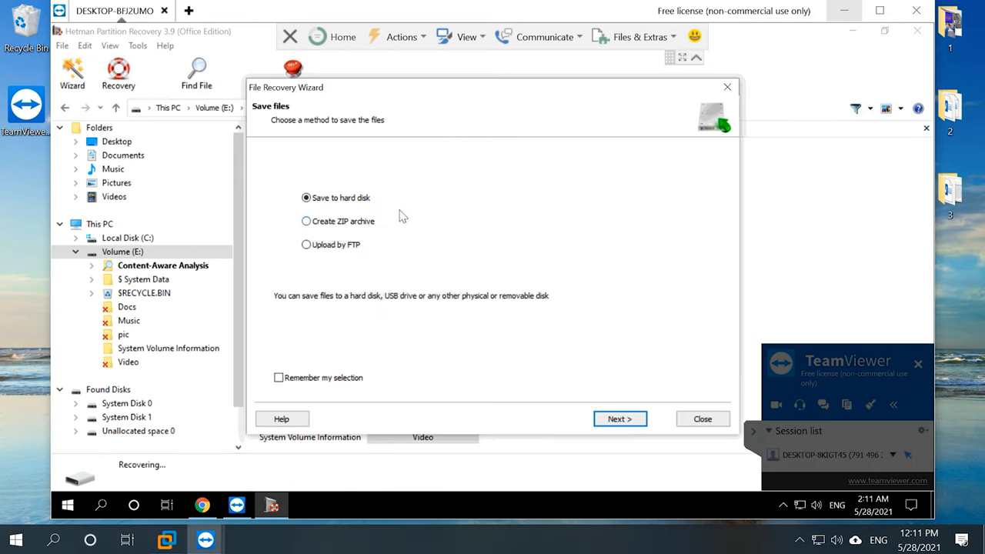
Step: Save the recovered files to a new Desktop folder via Save to hard disk, then Finish
click(619, 419)
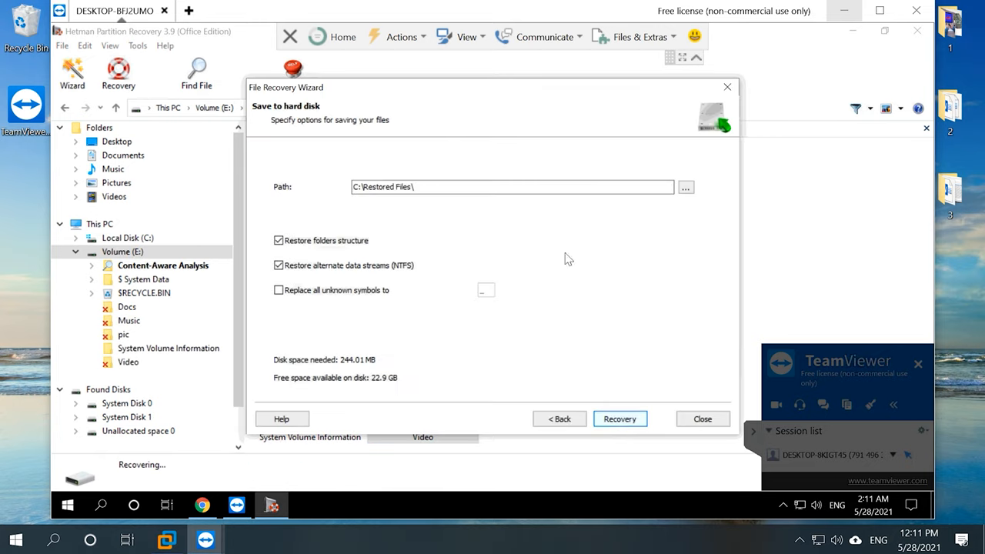
click(685, 187)
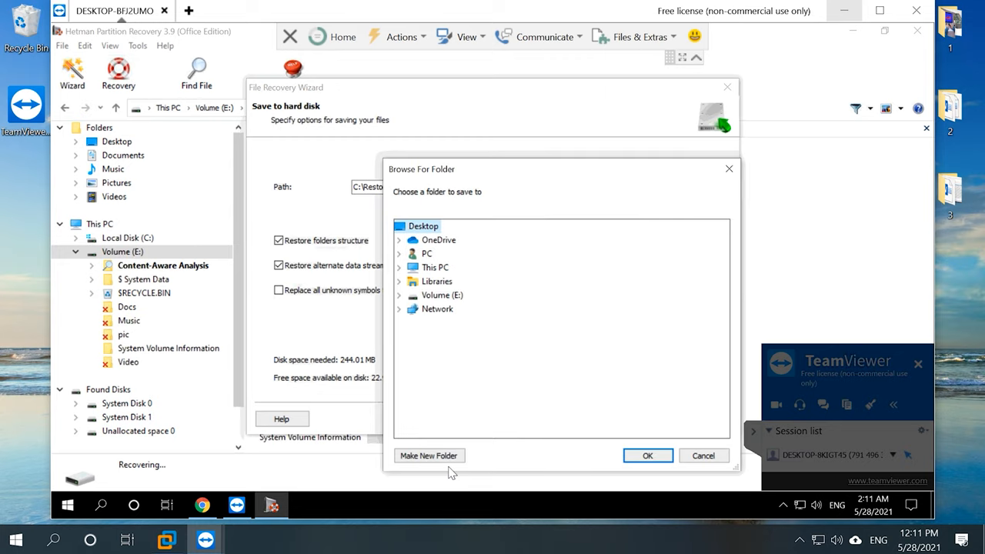
click(428, 454)
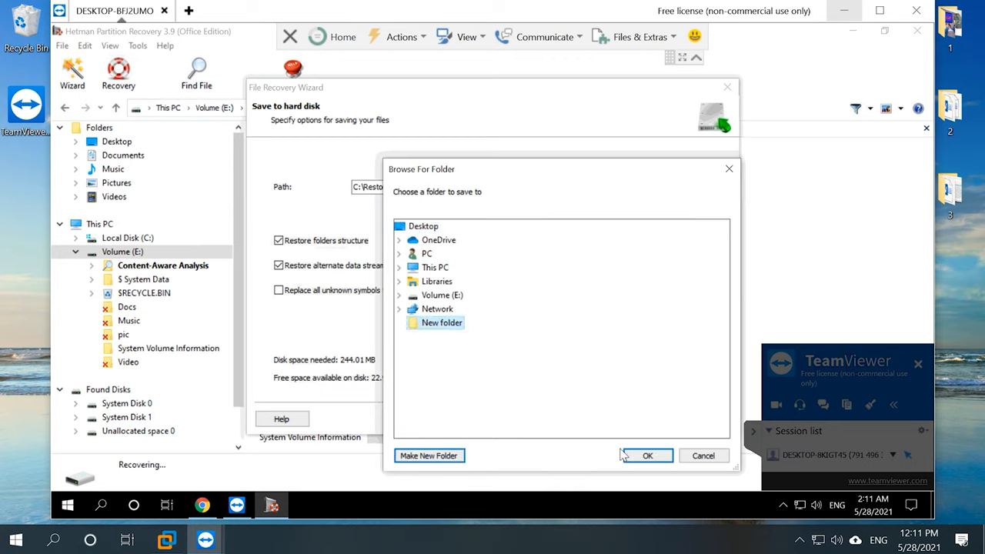
click(647, 454)
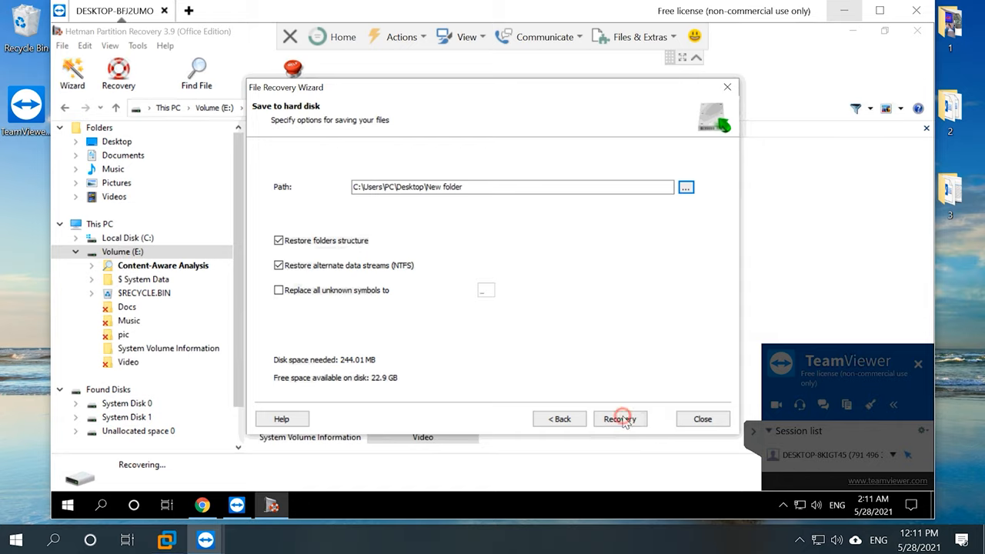
click(619, 419)
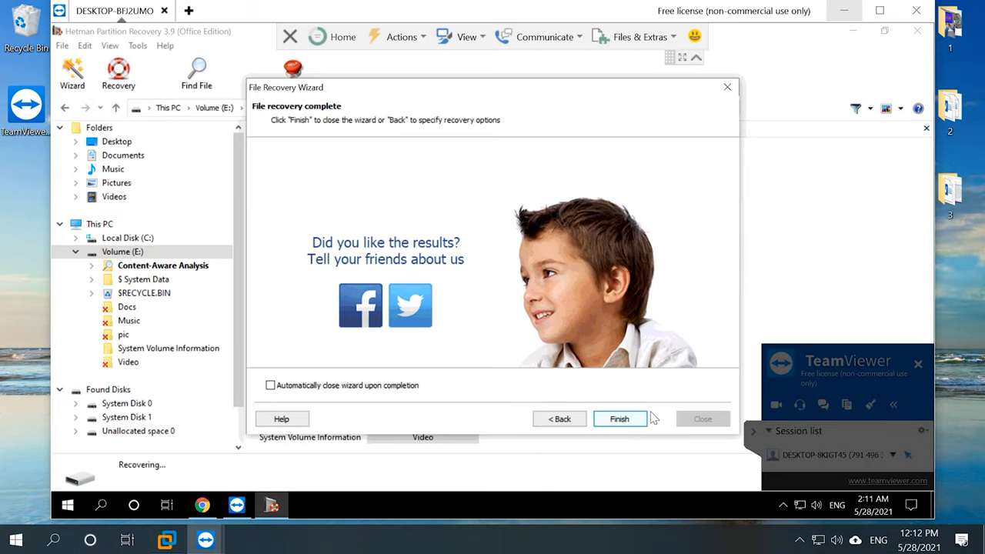
click(619, 419)
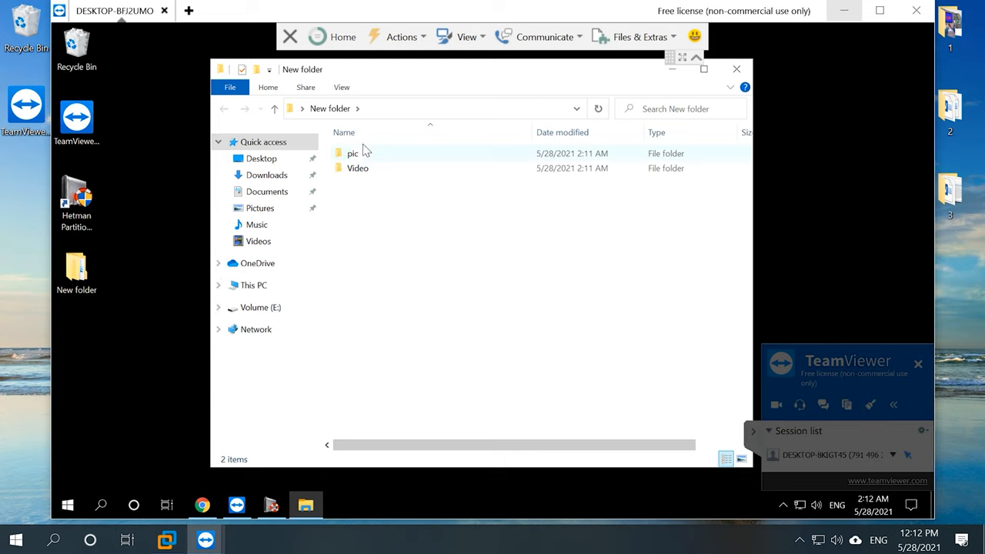
Step: Open the recovered pic folder in New folder to review the photos, then go back up
double_click(352, 154)
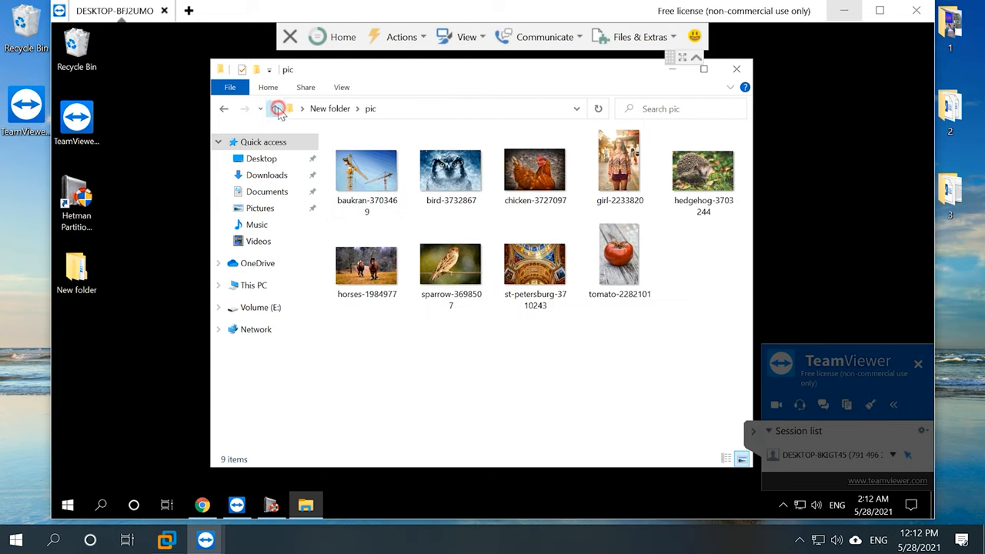
click(277, 108)
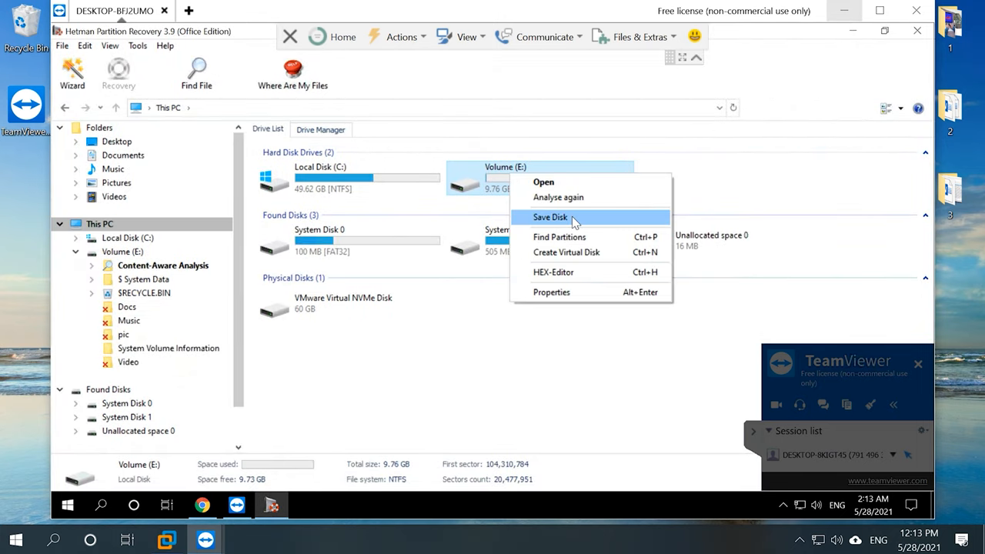
Step: Save a full-size image of Volume (E:) as Desktop\Volume (E).dsk
click(550, 216)
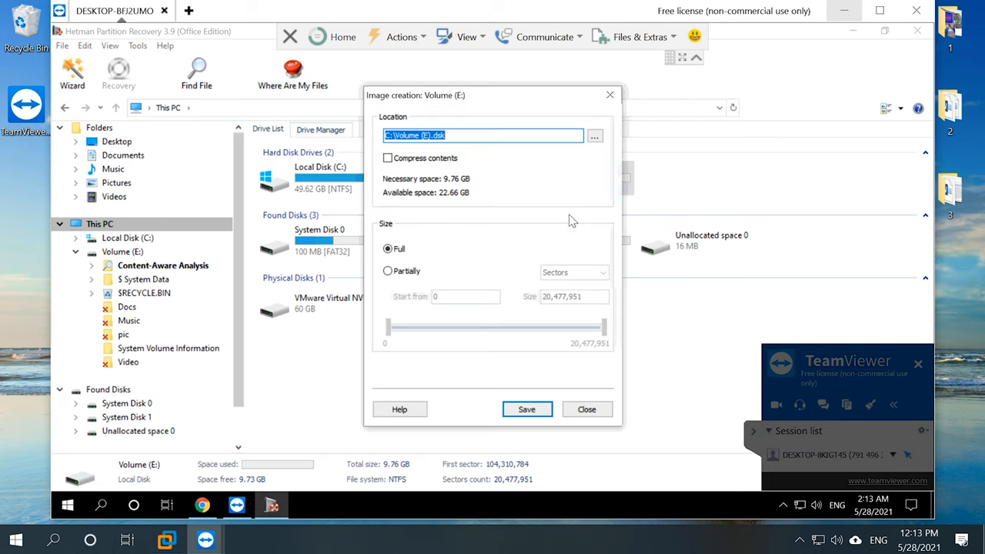
mouse_move(413, 244)
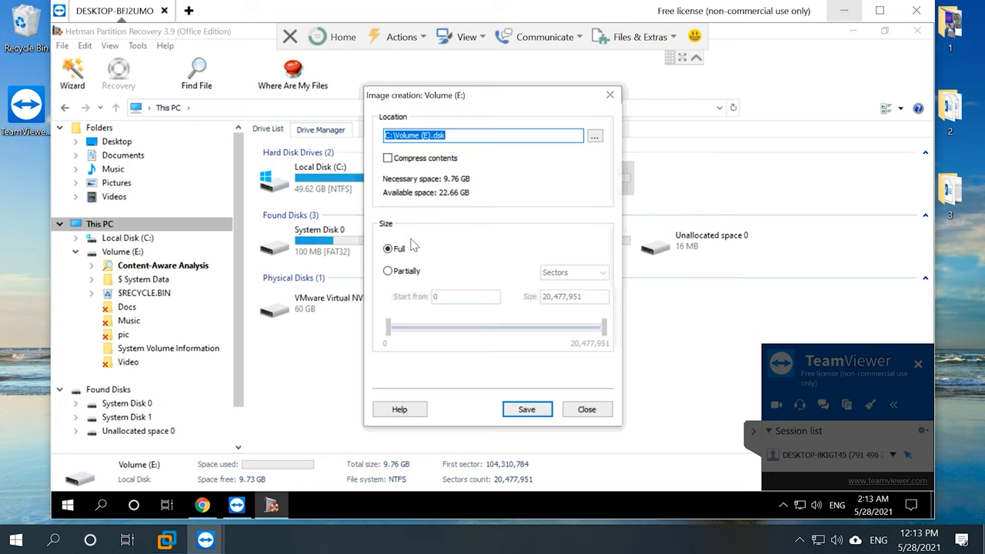
click(594, 135)
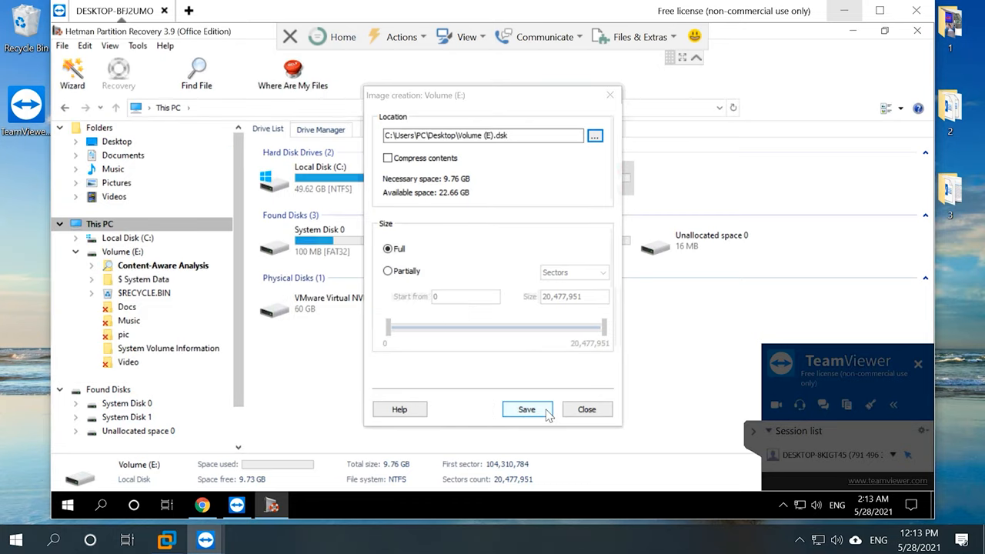
click(527, 408)
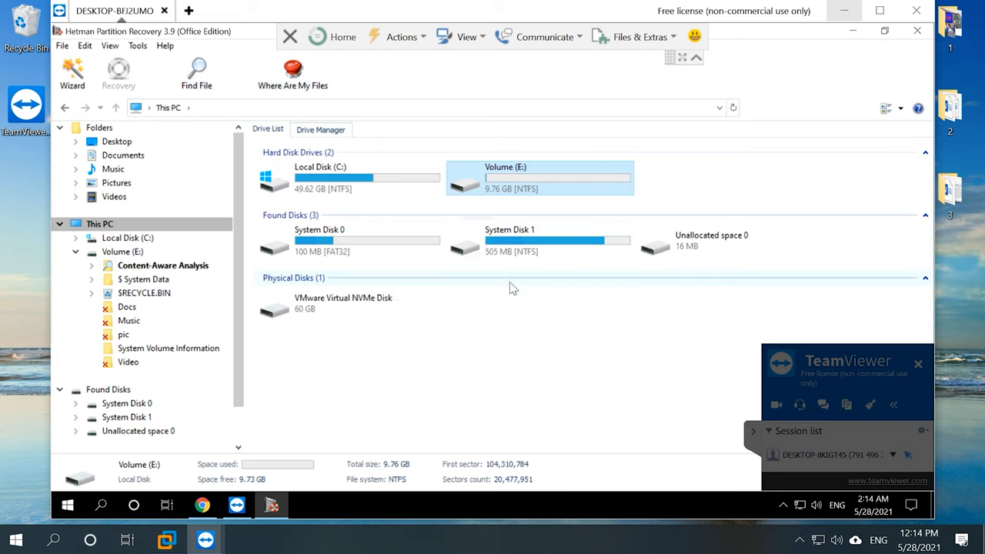
Step: Mount the Volume (E) .dsk image via Tools > Mount Disk and fast-scan it
click(61, 46)
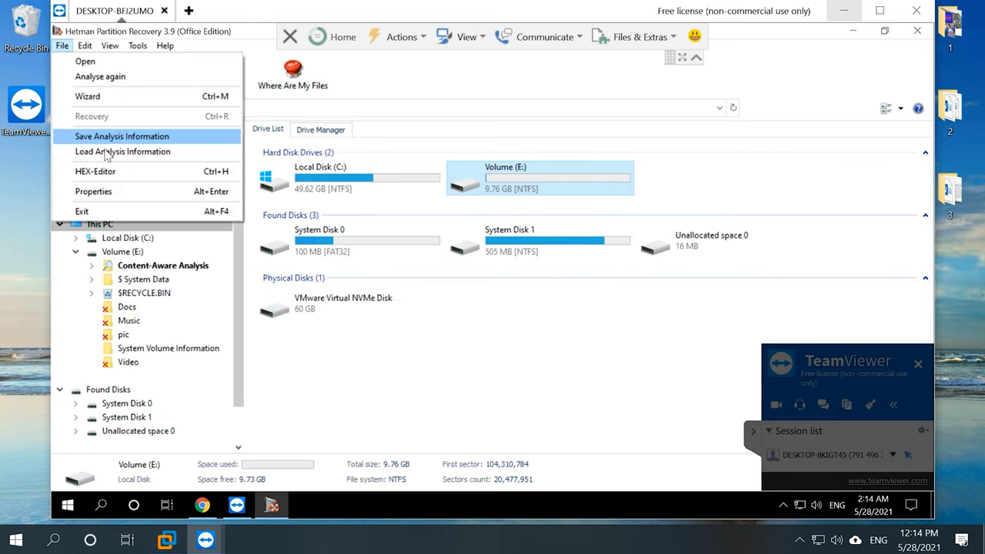
click(137, 46)
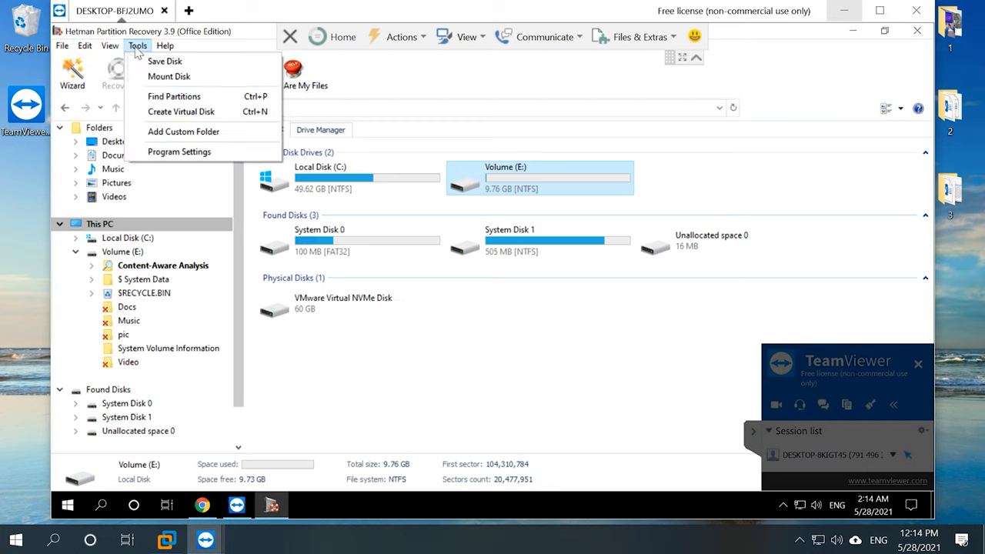
click(169, 76)
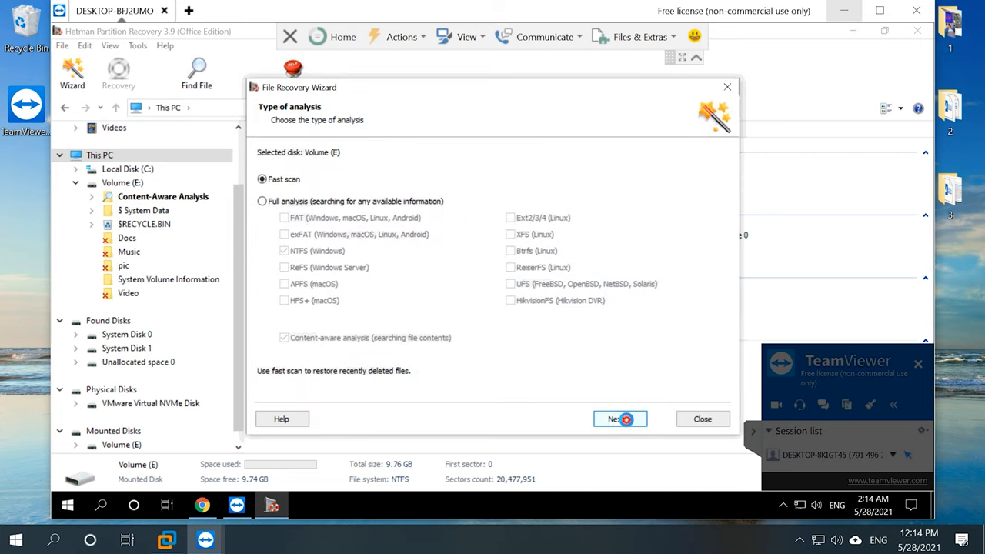
click(620, 418)
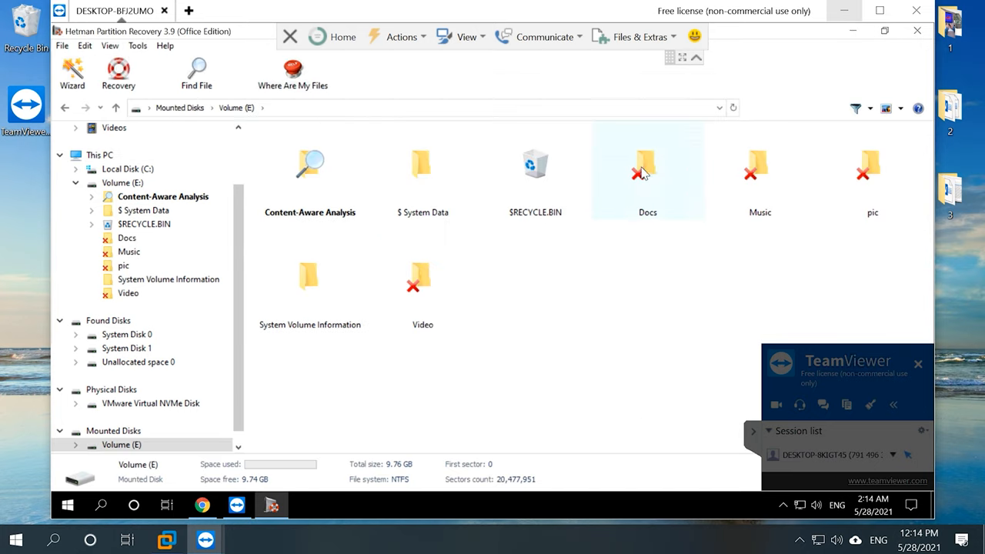